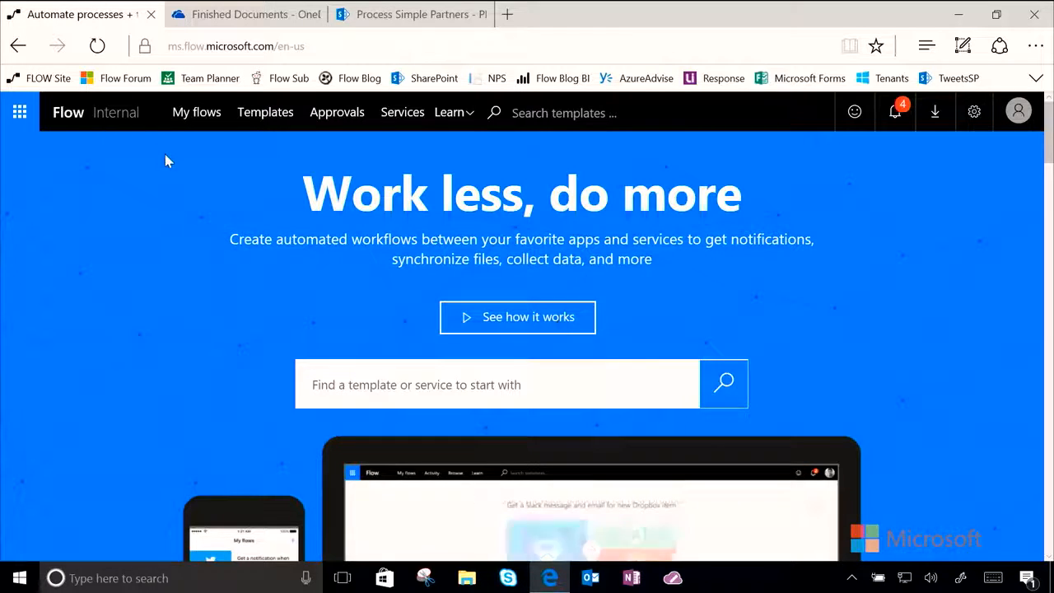
Start a new untitled flow from blank via My flows.
{"action": "left_click", "coordinate": [196, 112]}
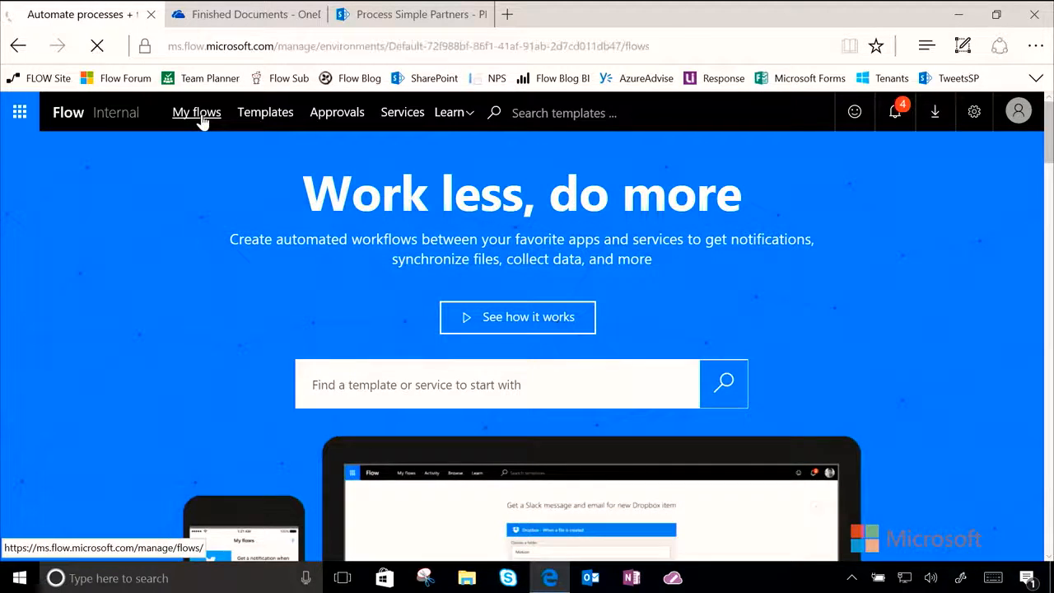
{"action": "left_click", "coordinate": [196, 112]}
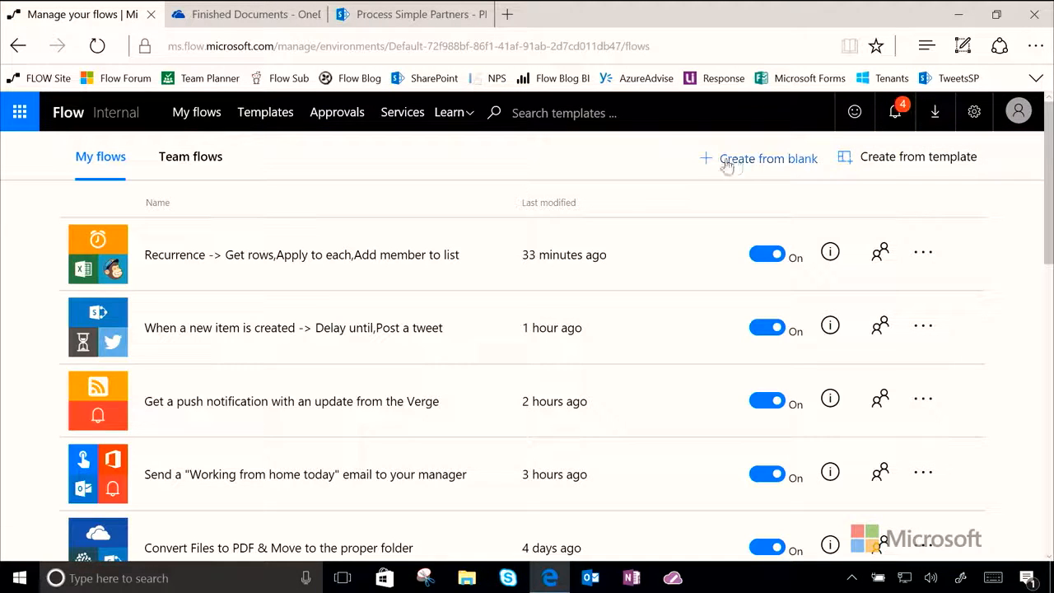
{"action": "left_click", "coordinate": [768, 158]}
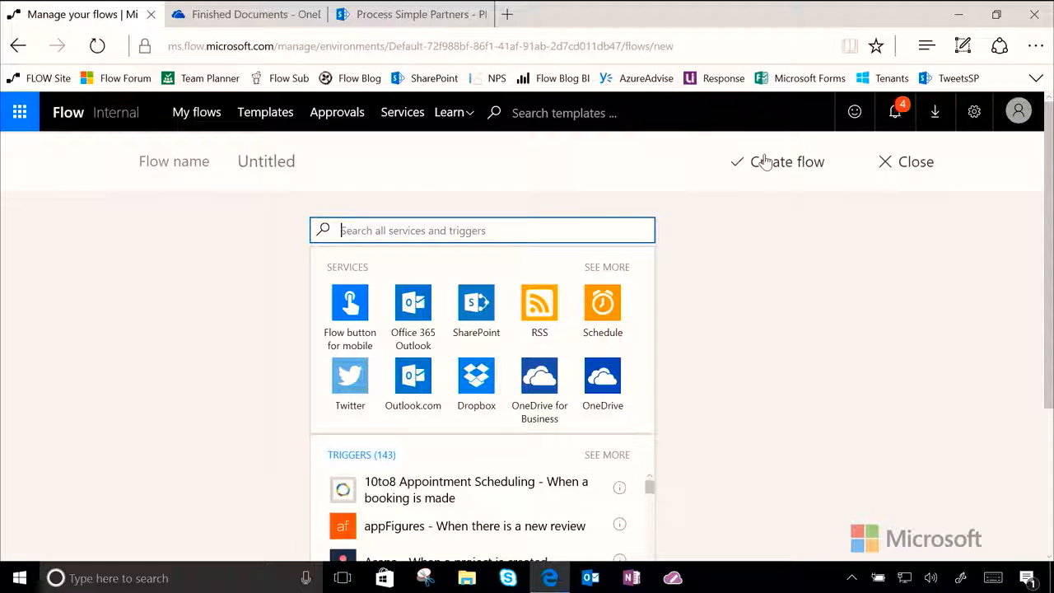
{"action": "mouse_move", "coordinate": [505, 230]}
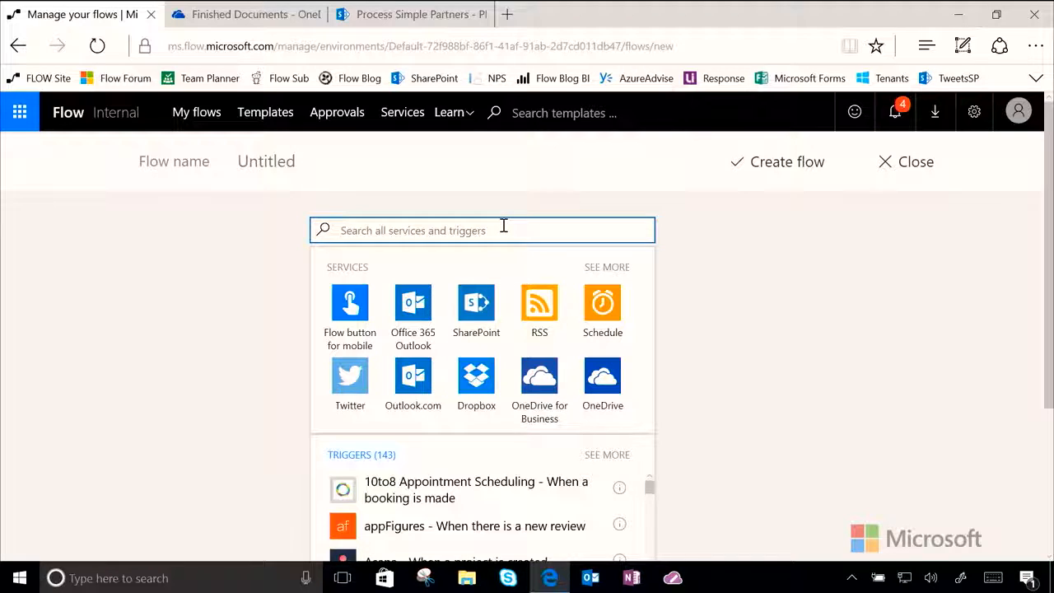
Search 'onedrive' and add the OneDrive for Business 'When a file is created' trigger.
{"action": "type", "text": "o"}
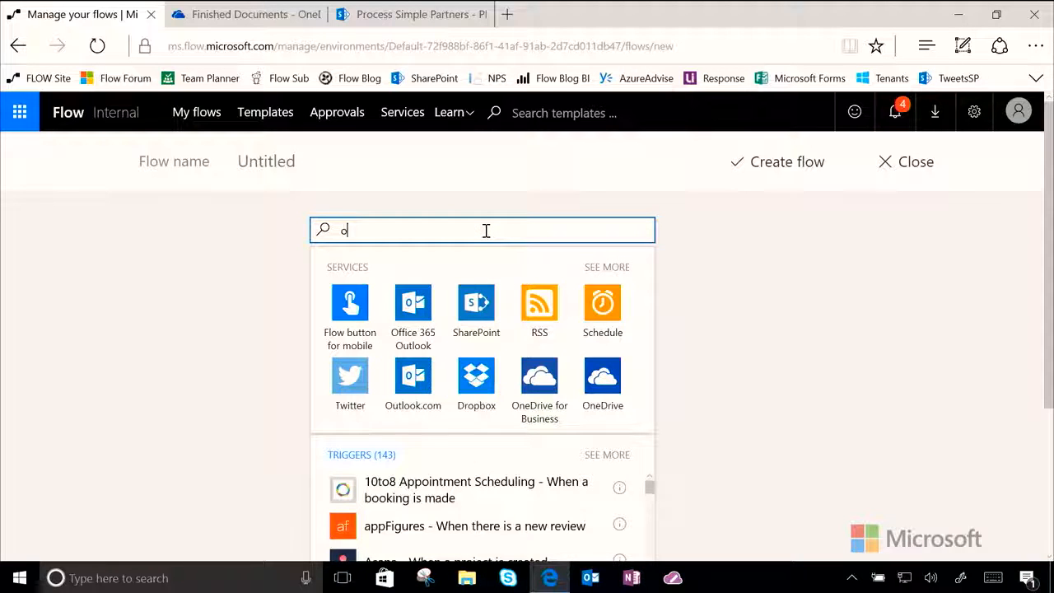
{"action": "type", "text": "nedrive"}
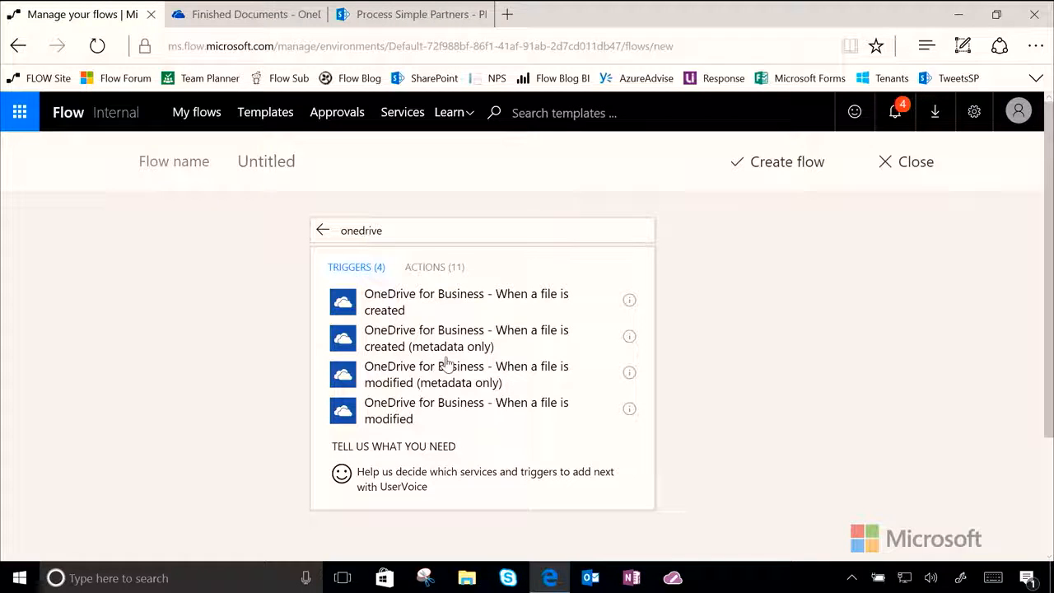
{"action": "left_click", "coordinate": [466, 302]}
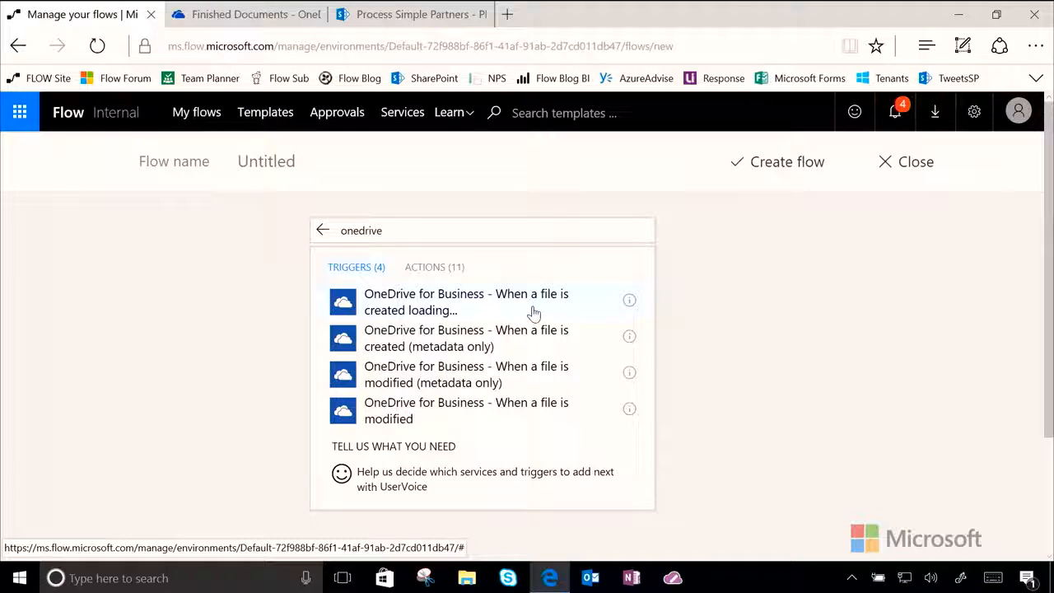
{"action": "left_click", "coordinate": [466, 302]}
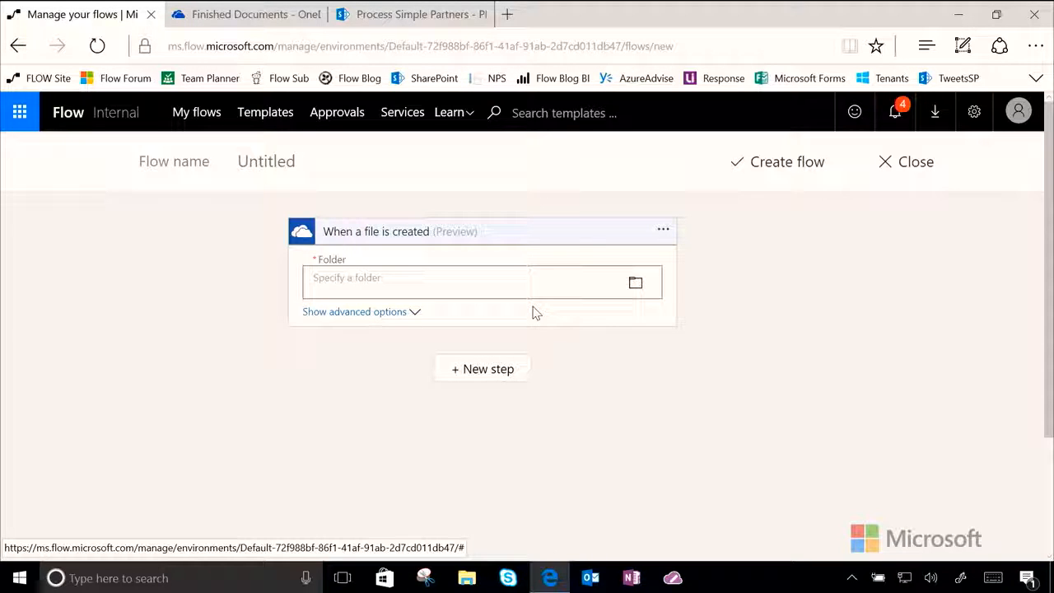
{"action": "mouse_move", "coordinate": [618, 295]}
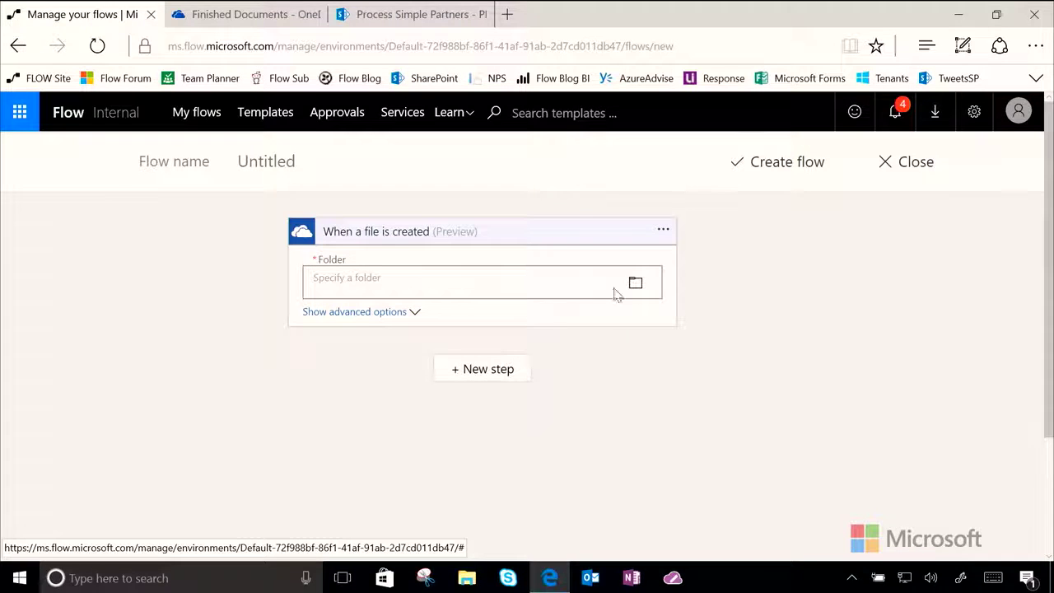
Point the trigger's Folder at /Finished Documents under Root.
{"action": "left_click", "coordinate": [636, 283]}
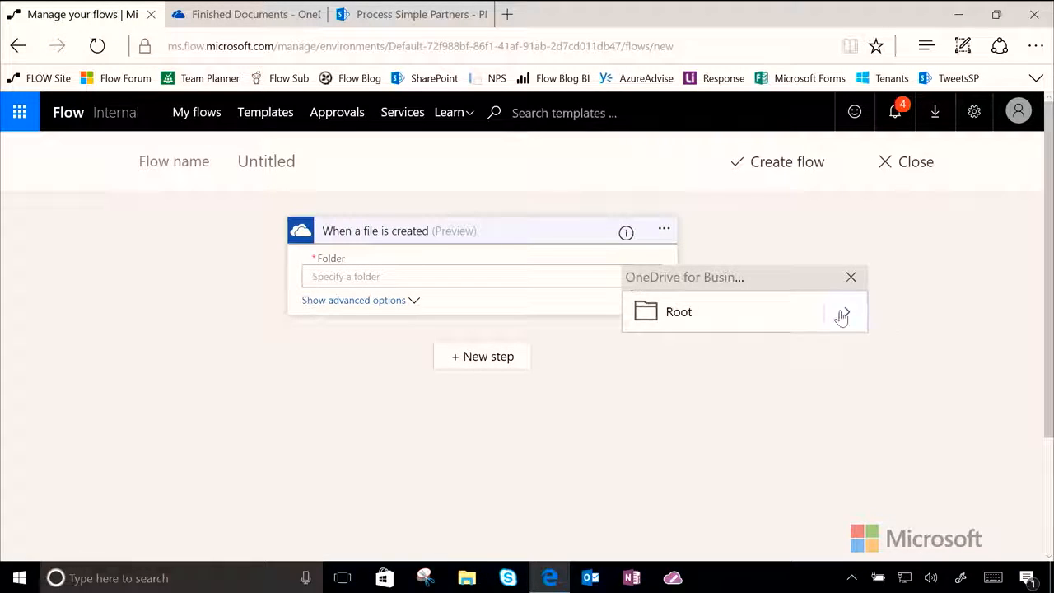
{"action": "left_click", "coordinate": [842, 316]}
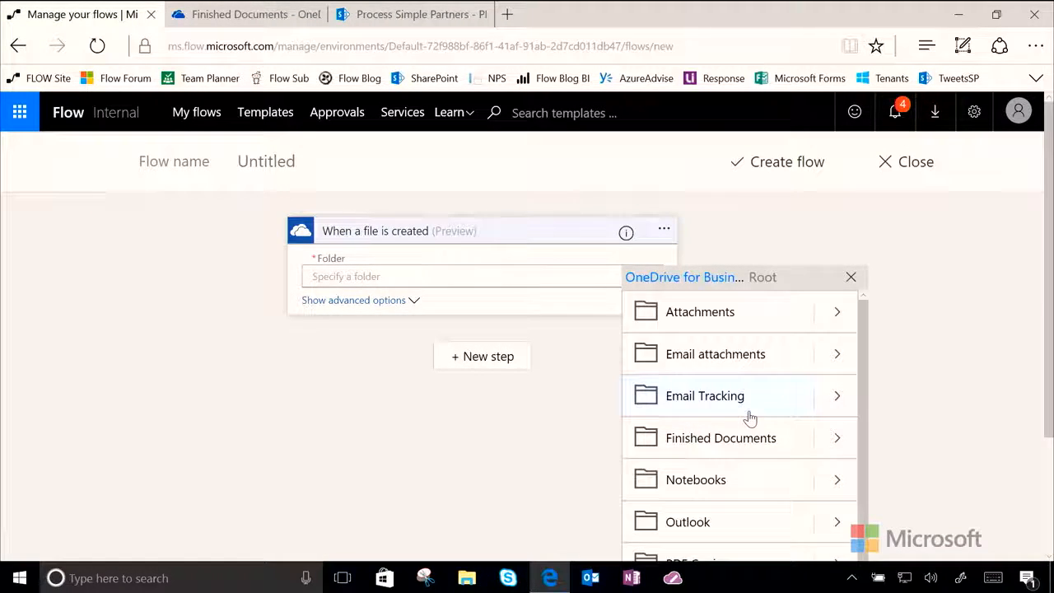
{"action": "mouse_move", "coordinate": [738, 445]}
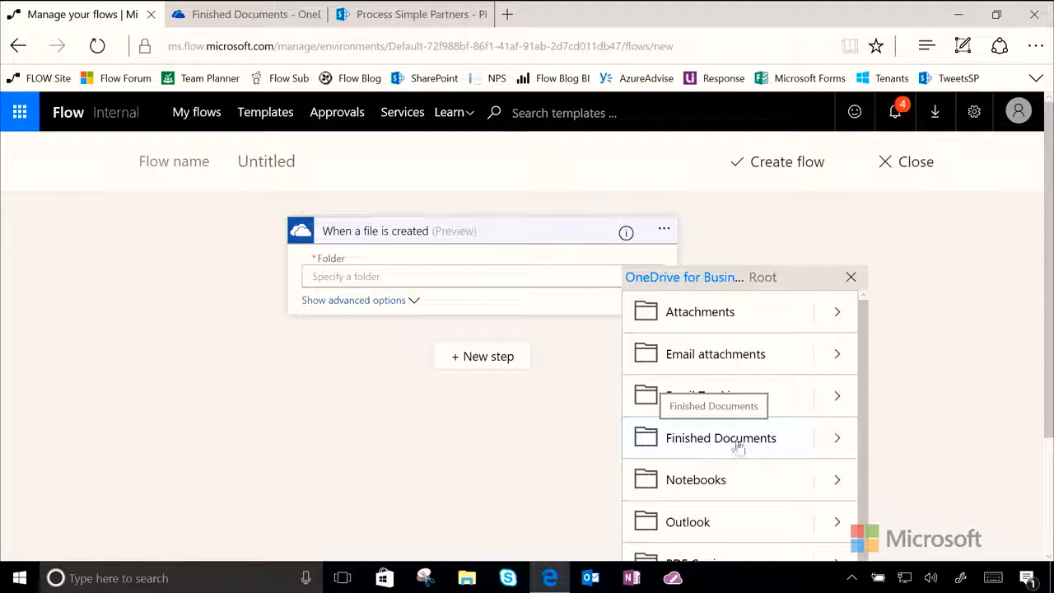
{"action": "left_click", "coordinate": [721, 438]}
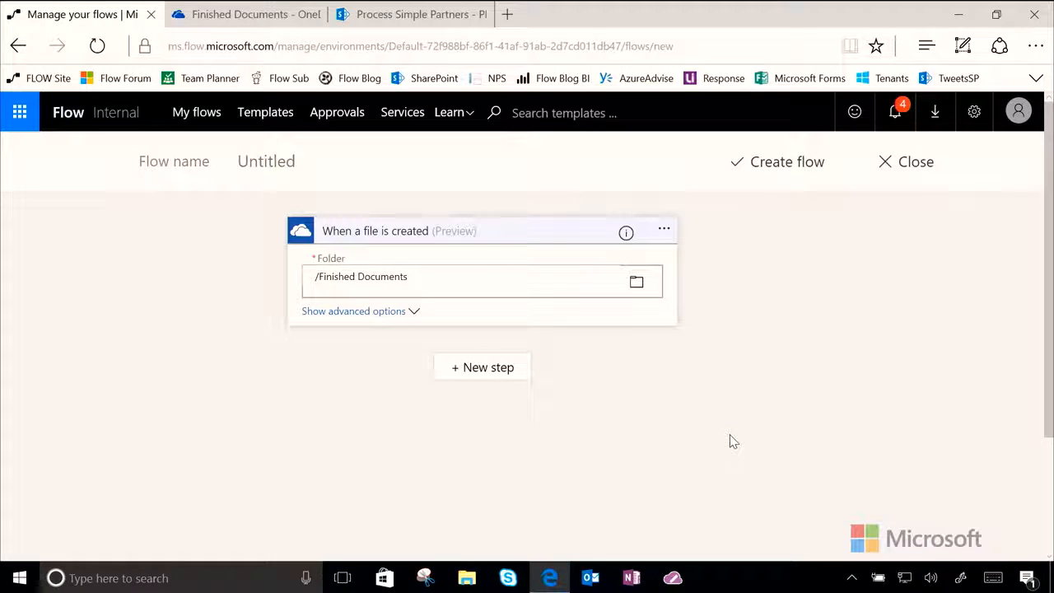
{"action": "mouse_move", "coordinate": [504, 435]}
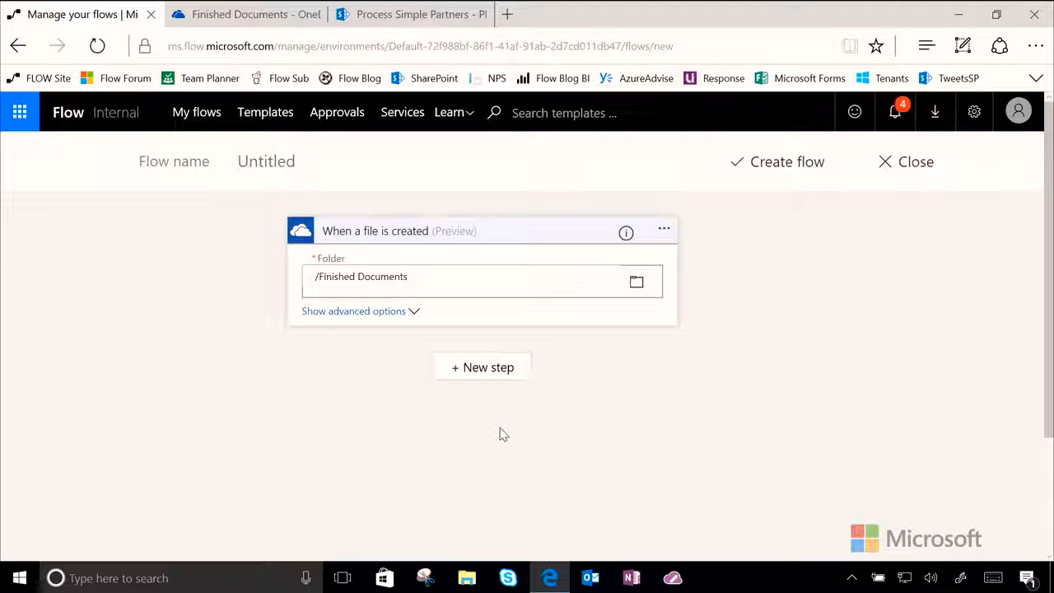
Add a Muhimbi PDF 'Convert document' action after the trigger by searching 'muhimbi'.
{"action": "left_click", "coordinate": [481, 368]}
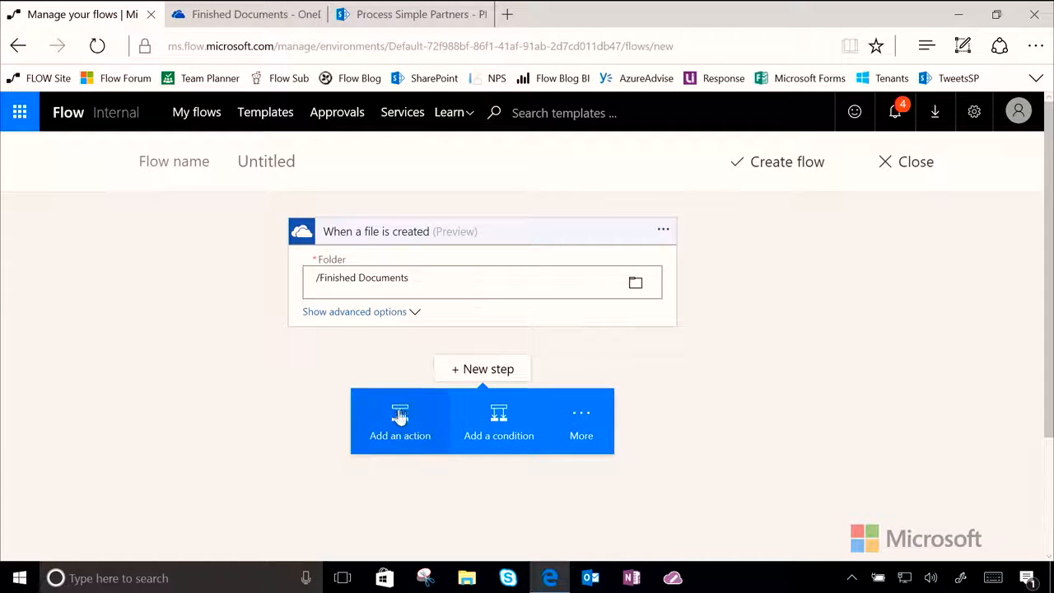
{"action": "left_click", "coordinate": [399, 420]}
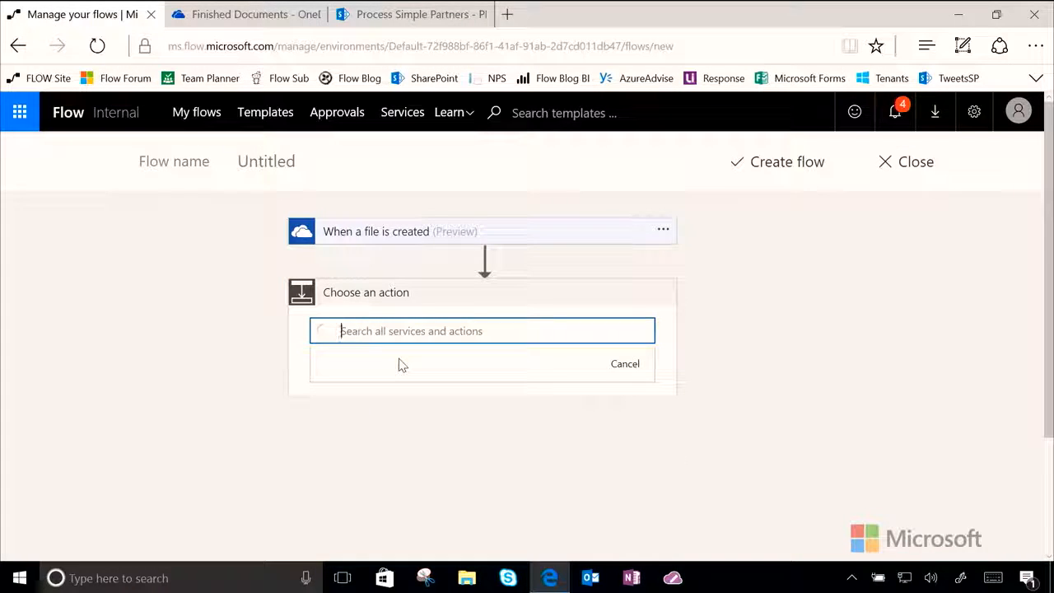
{"action": "type", "text": "muhimbi"}
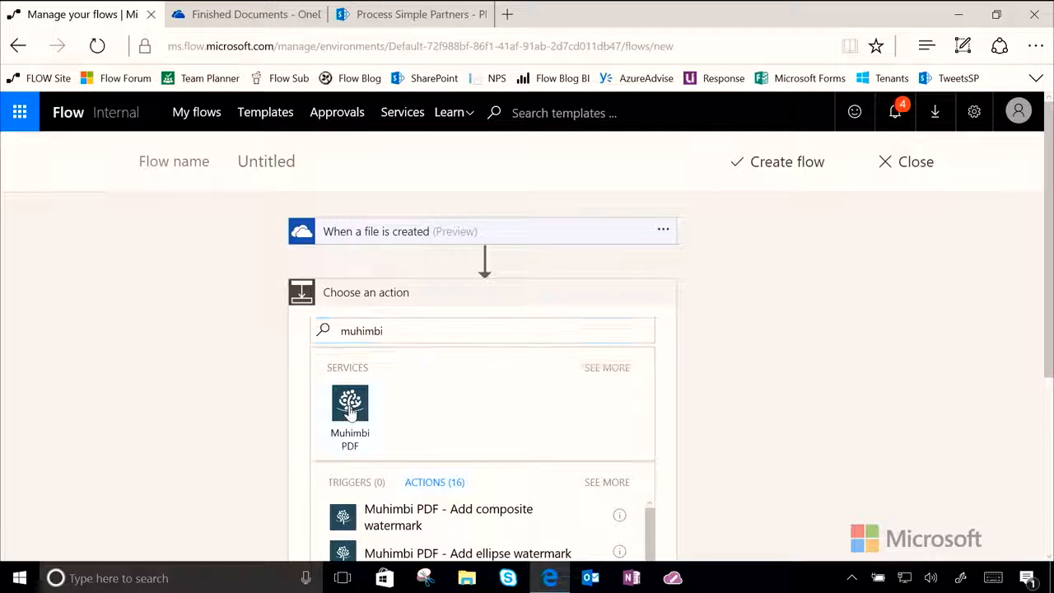
{"action": "left_click", "coordinate": [350, 404]}
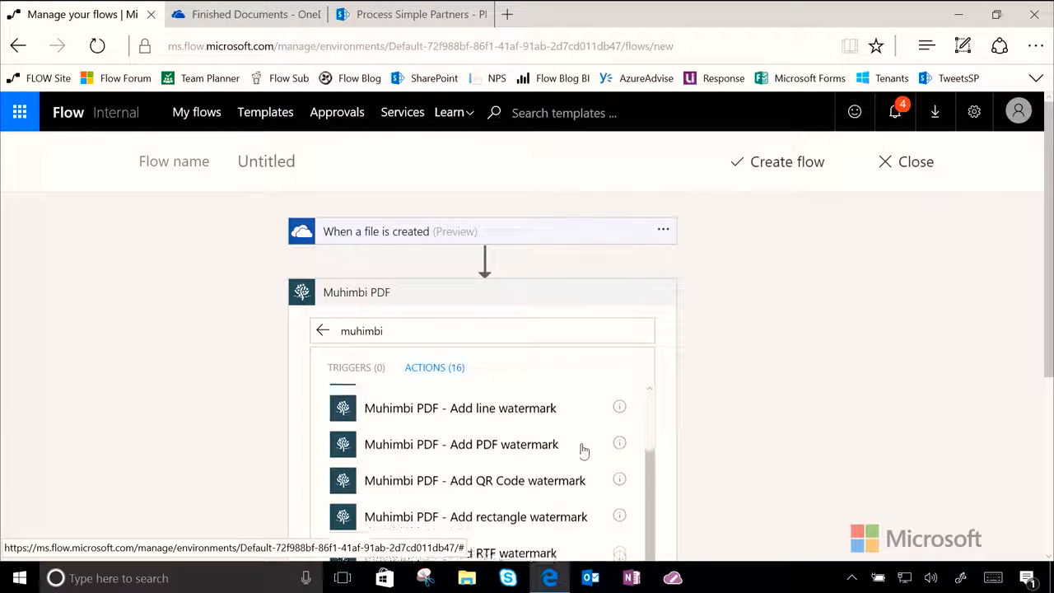
{"action": "scroll", "scroll_direction": "down", "scroll_amount": 3}
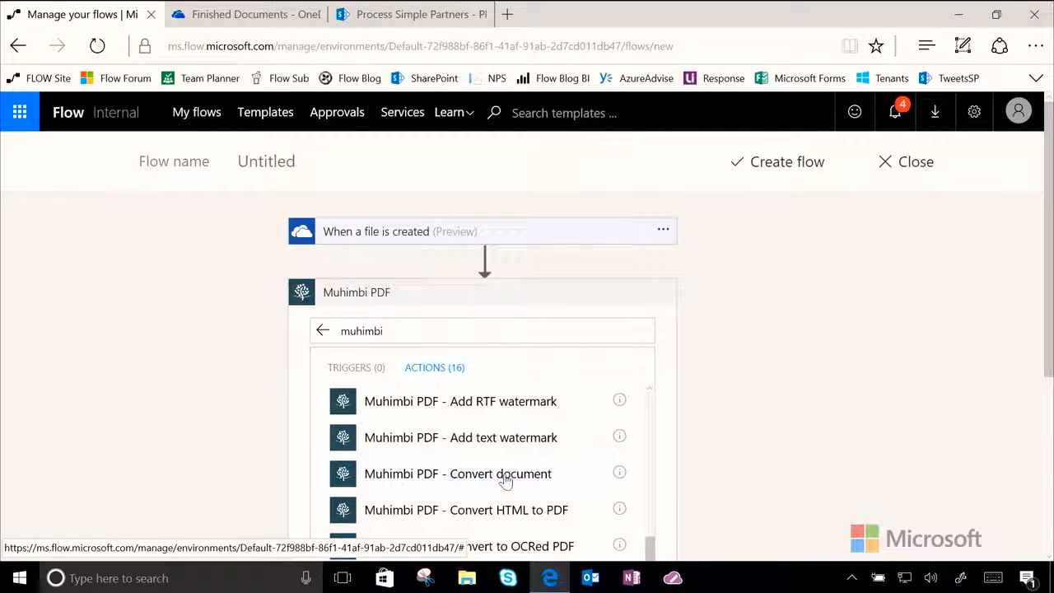
{"action": "left_click", "coordinate": [457, 475]}
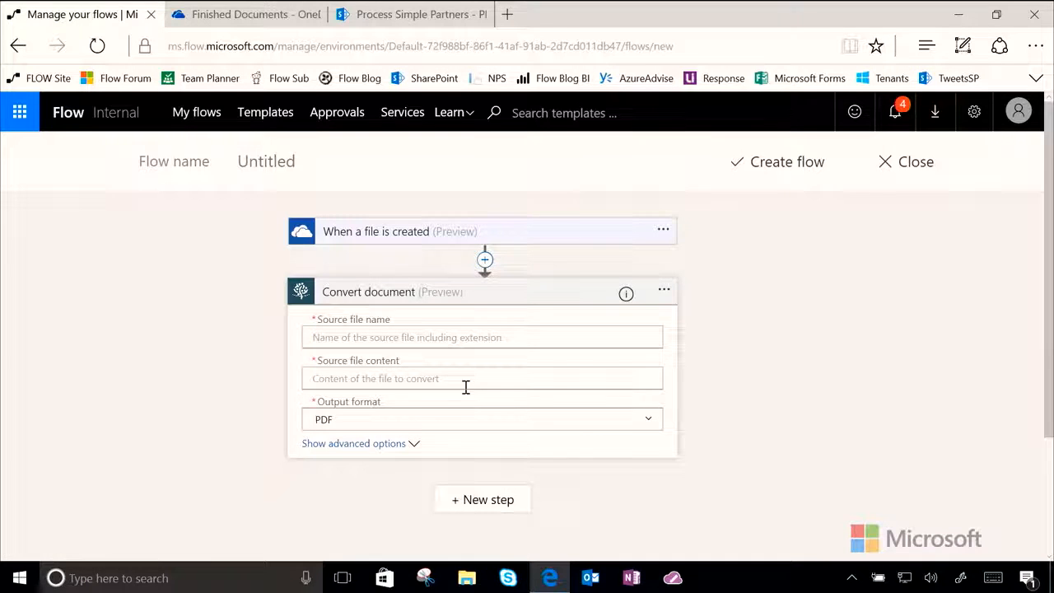
Fill Convert document's sources with the trigger's File name and File content.
{"action": "left_click", "coordinate": [481, 336]}
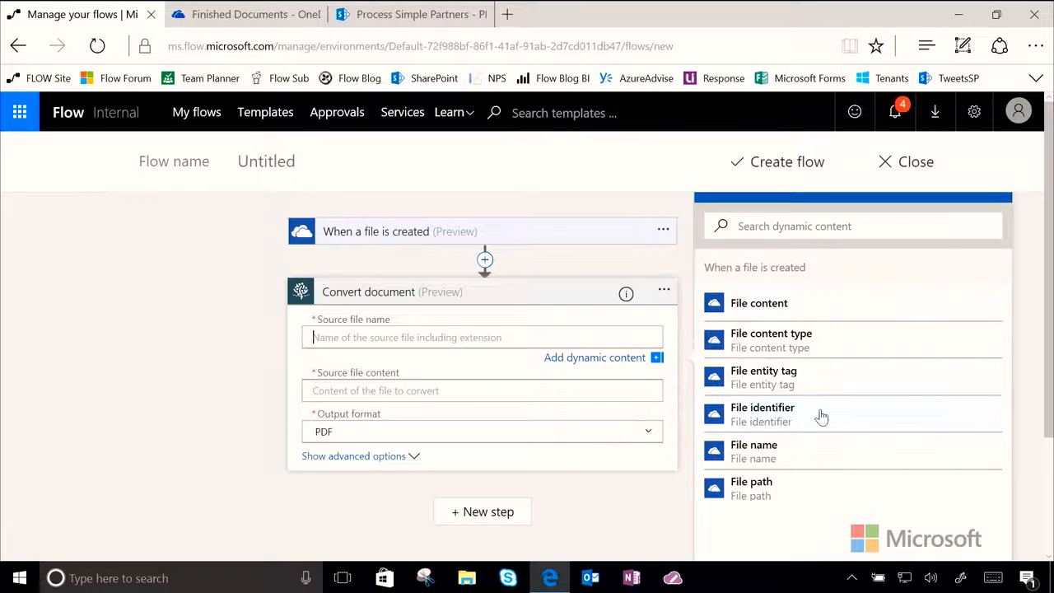
{"action": "left_click", "coordinate": [755, 452]}
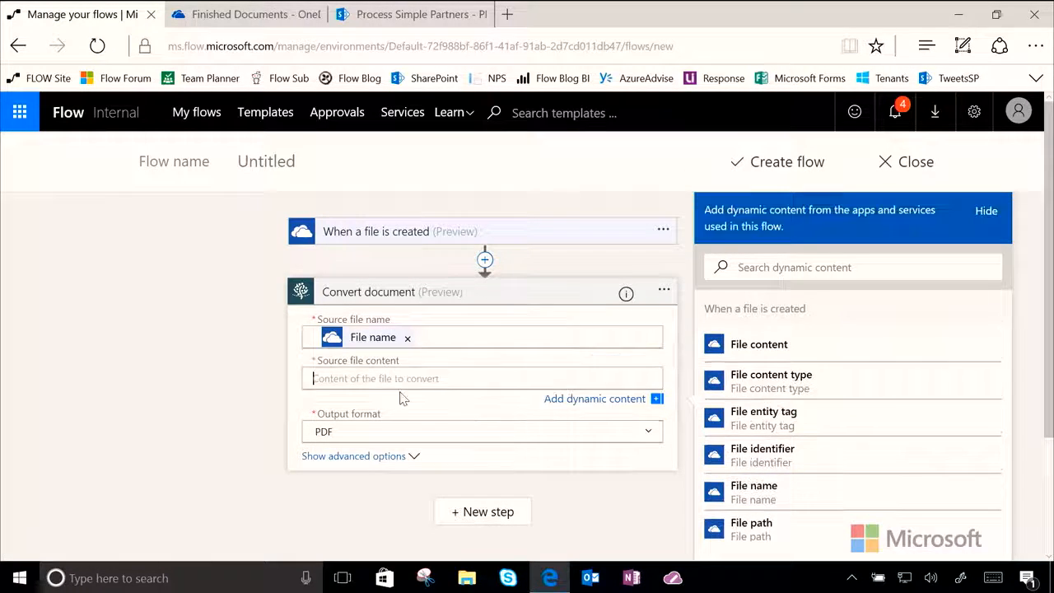
{"action": "left_click", "coordinate": [757, 344]}
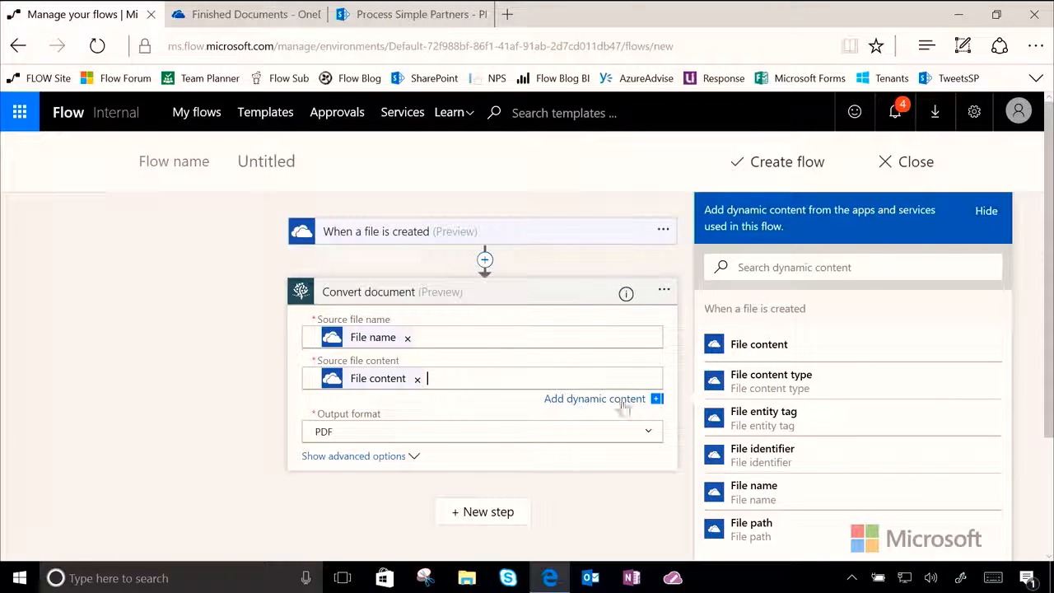
{"action": "mouse_move", "coordinate": [565, 415]}
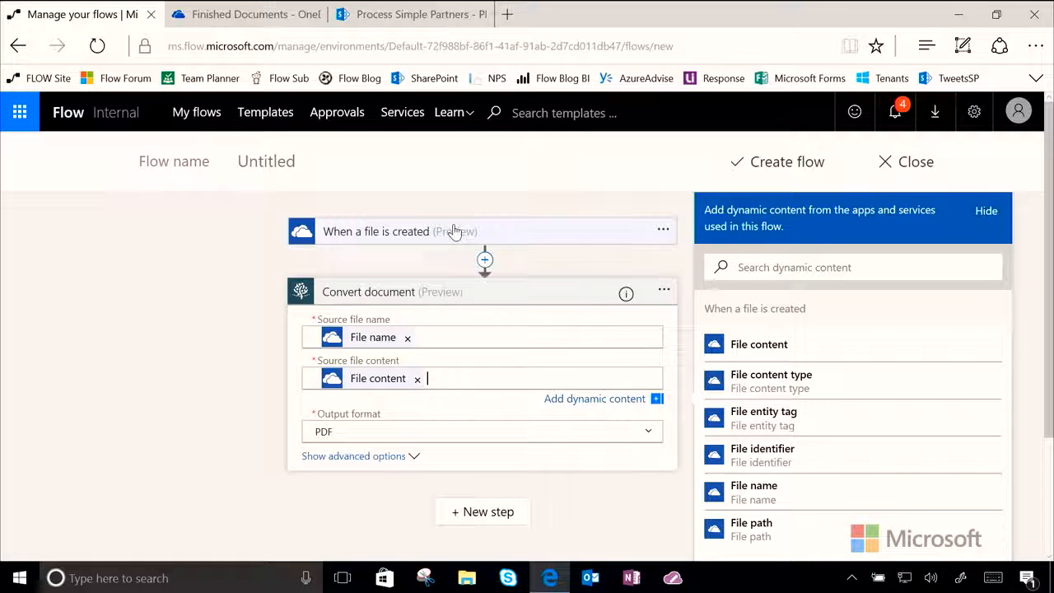
{"action": "mouse_move", "coordinate": [404, 245]}
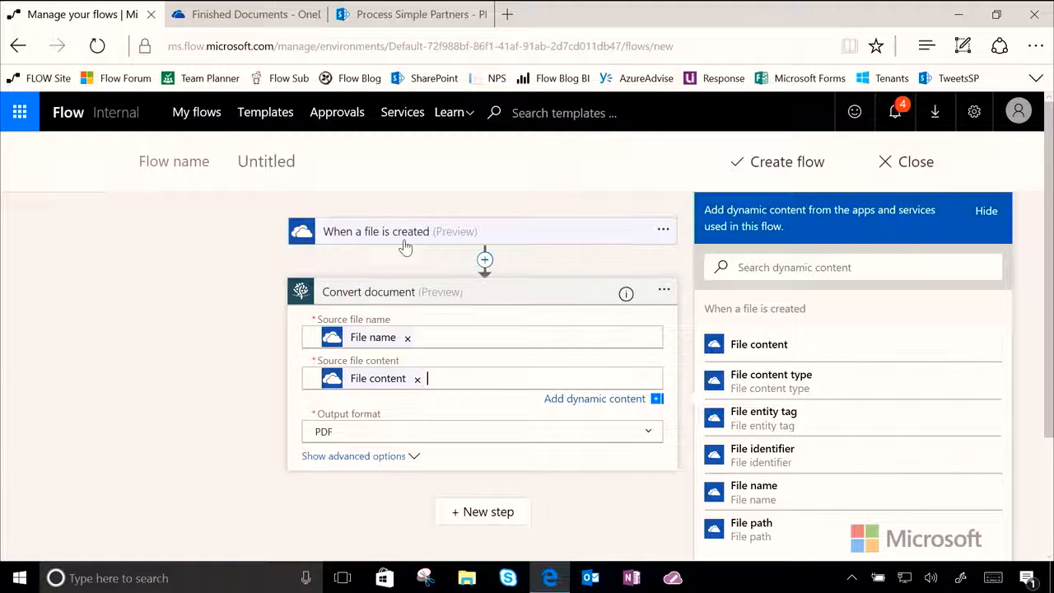
{"action": "left_click", "coordinate": [404, 230]}
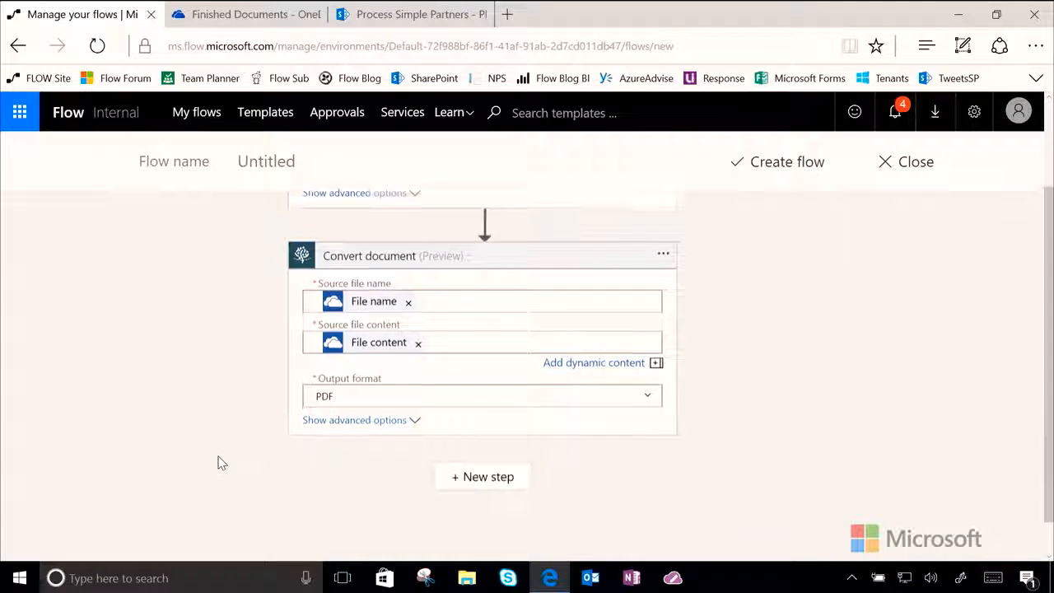
Add another action step below Convert document and list the SharePoint actions.
{"action": "left_click", "coordinate": [481, 476]}
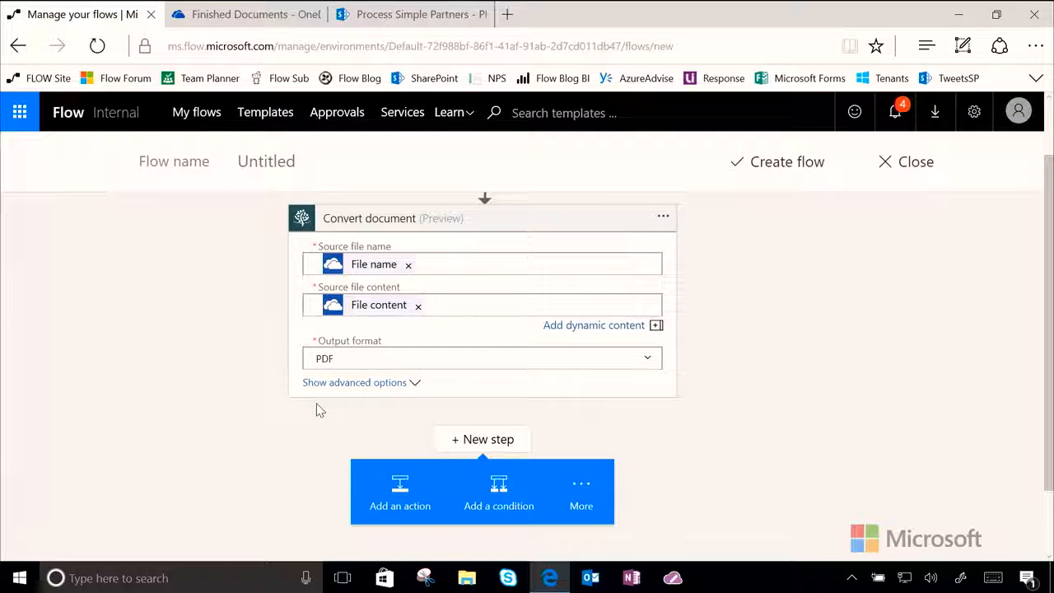
{"action": "mouse_move", "coordinate": [399, 505]}
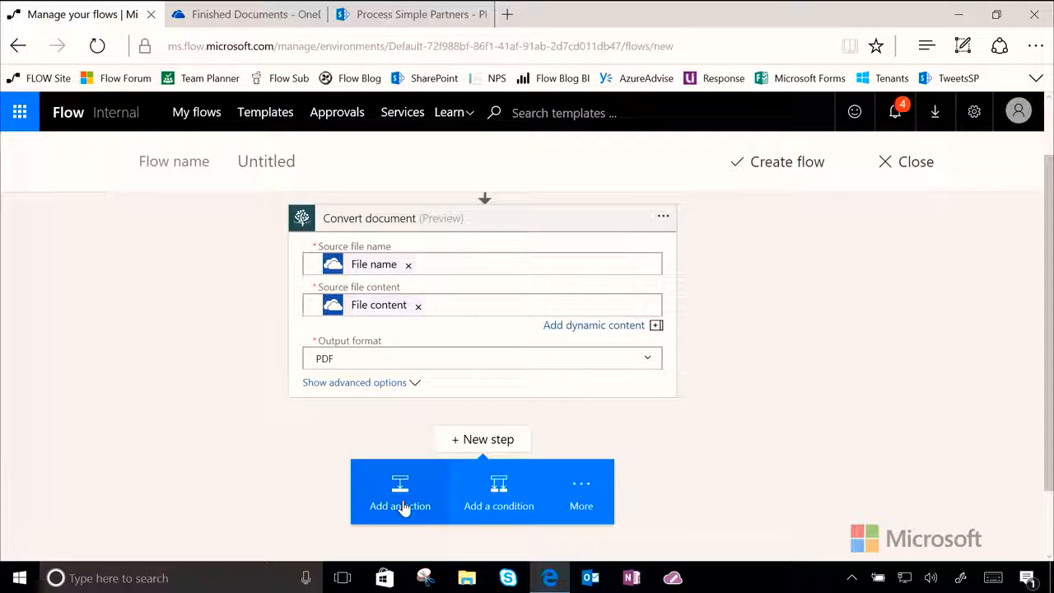
{"action": "left_click", "coordinate": [398, 491]}
{"action": "type", "text": "arePoint"}
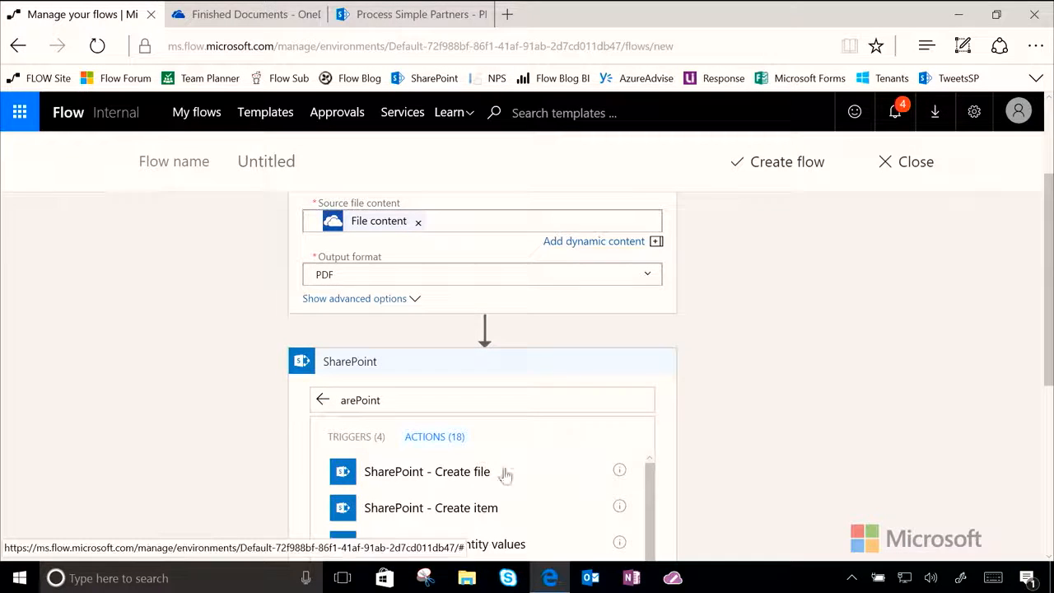
{"action": "mouse_move", "coordinate": [421, 487]}
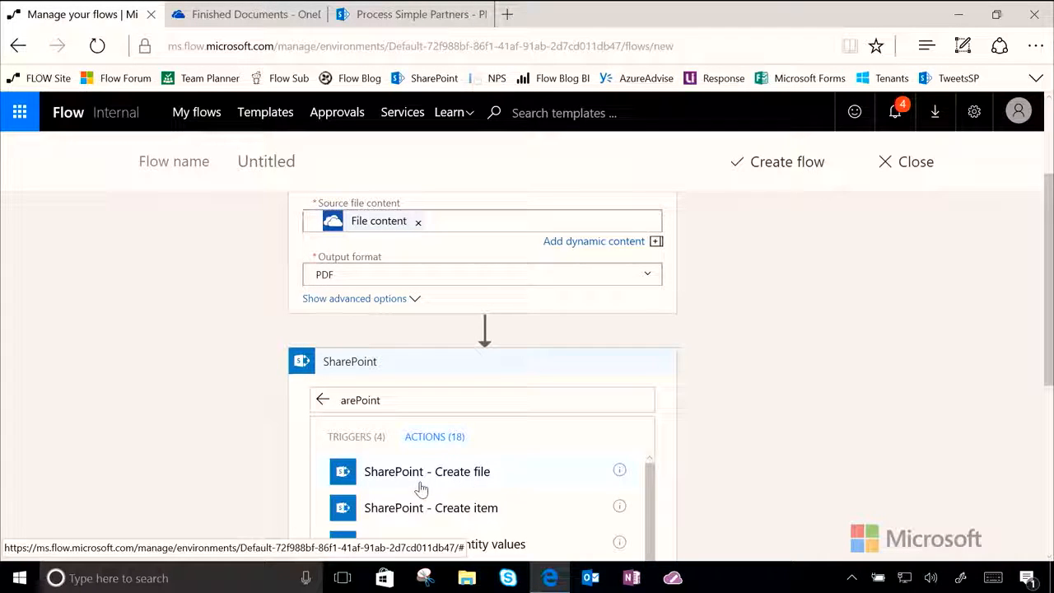
{"action": "mouse_move", "coordinate": [486, 480]}
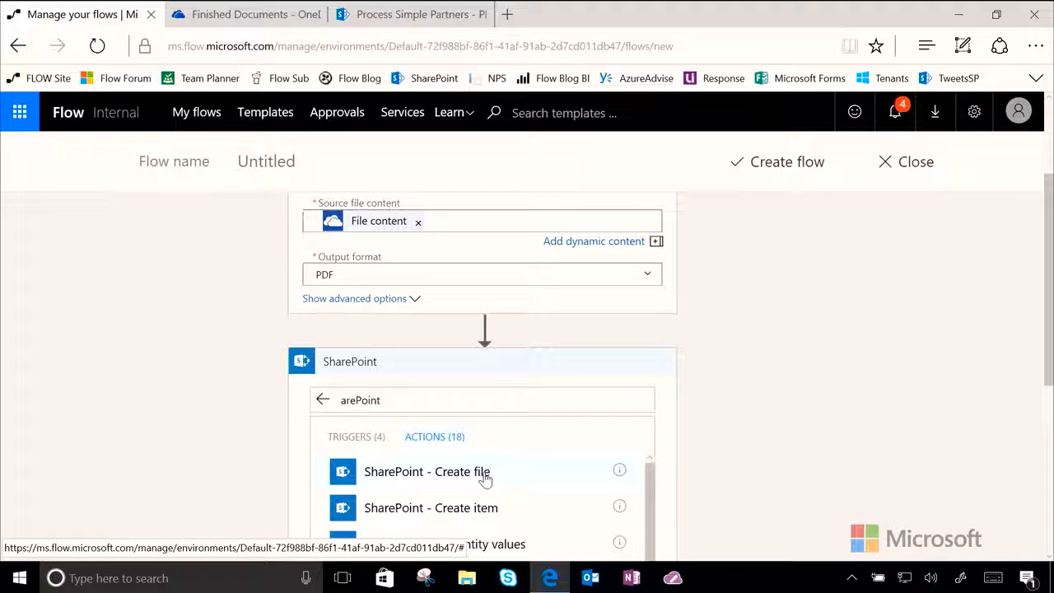
Add SharePoint 'Create file' and set its site to Process Simple Partners.
{"action": "left_click", "coordinate": [427, 471]}
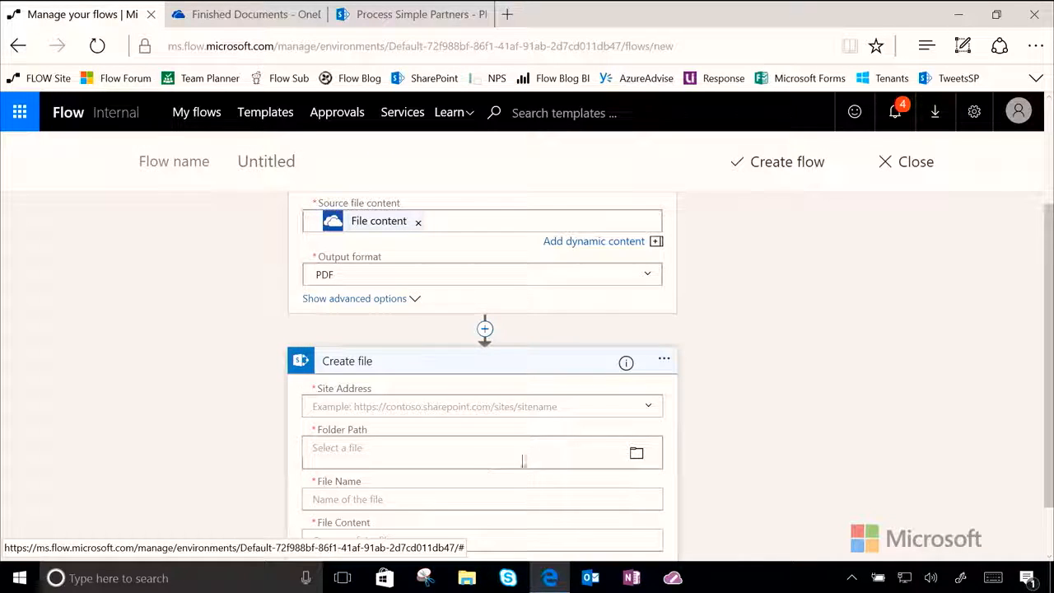
{"action": "type", "text": "pr"}
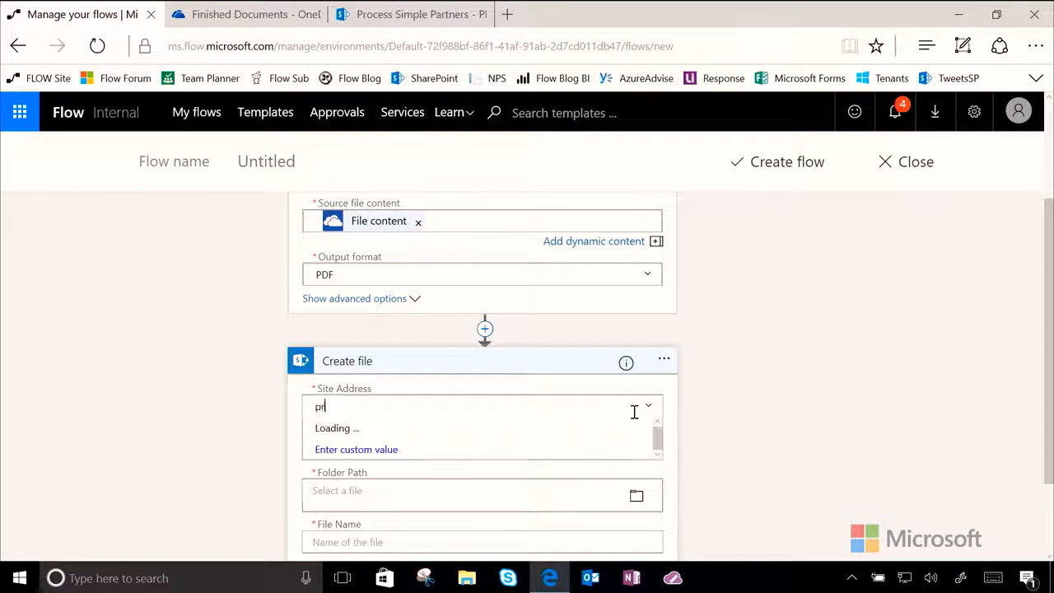
{"action": "type", "text": "osip"}
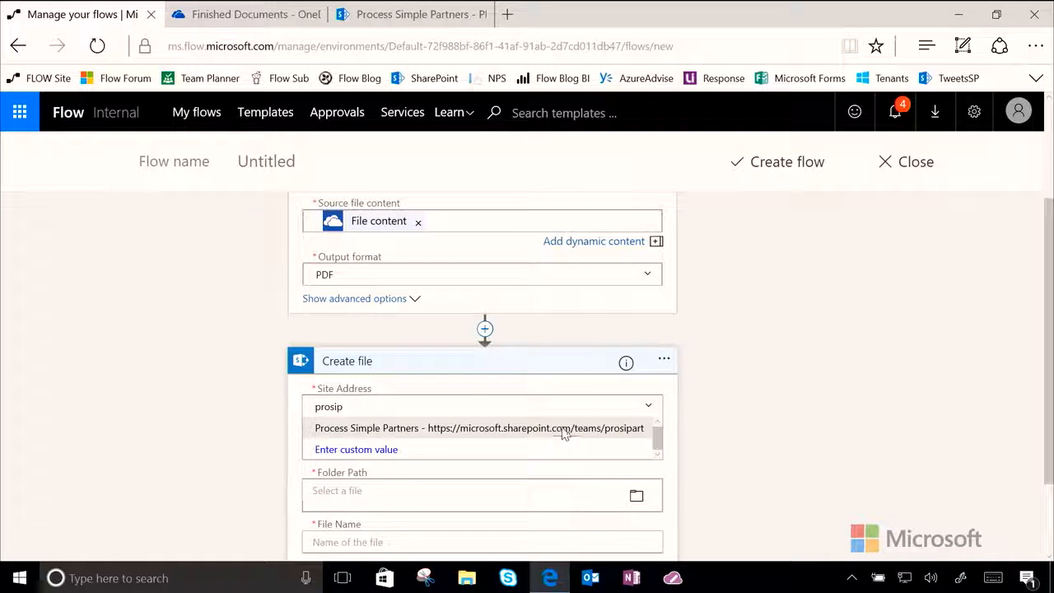
{"action": "left_click", "coordinate": [478, 429]}
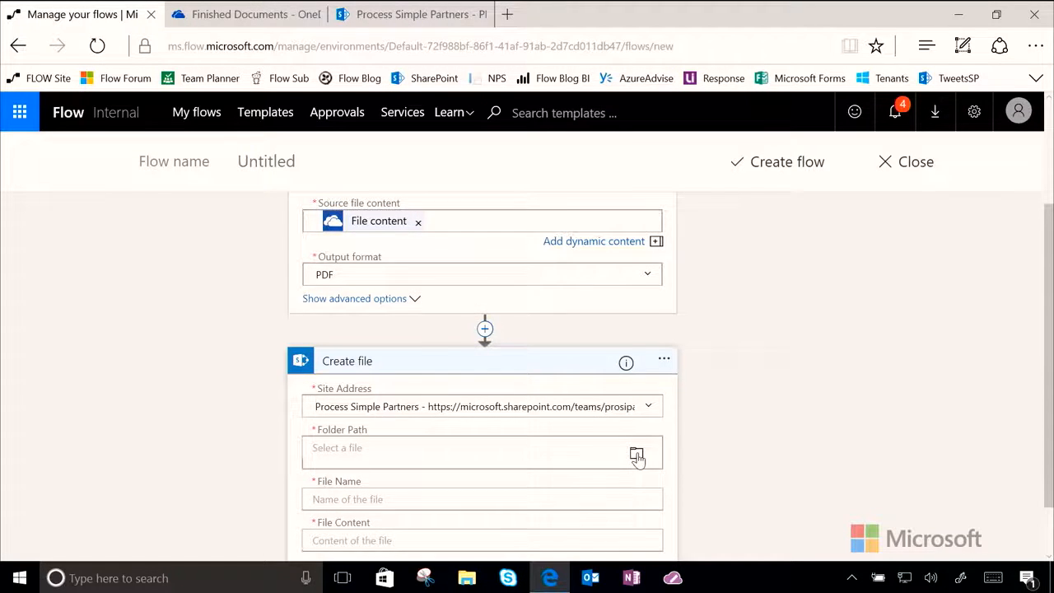
Set the Folder Path to /Shared Documents/PDF-FinishedFiles.
{"action": "left_click", "coordinate": [636, 455]}
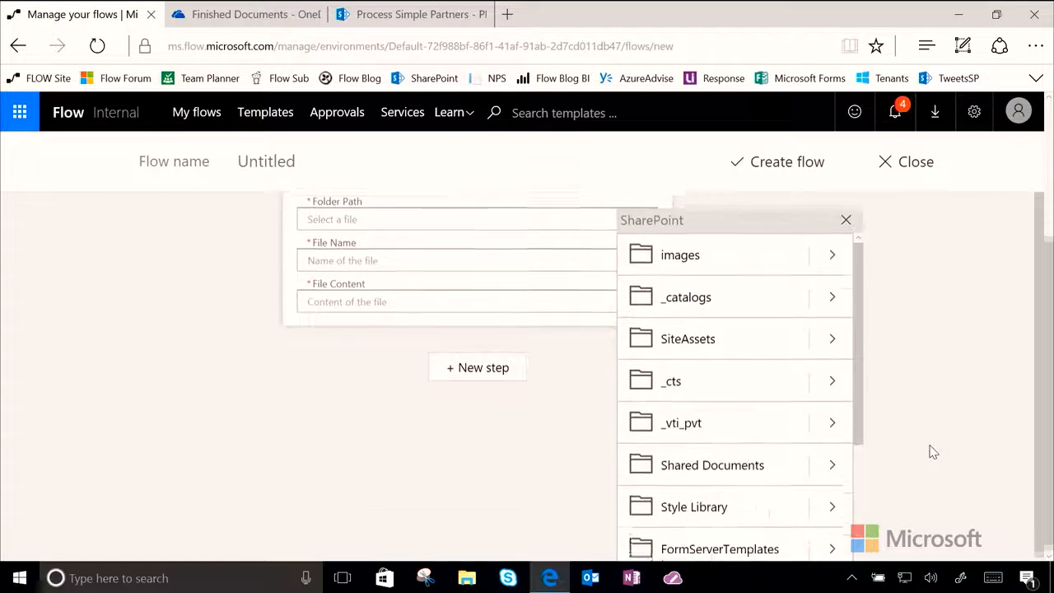
{"action": "left_click", "coordinate": [712, 465]}
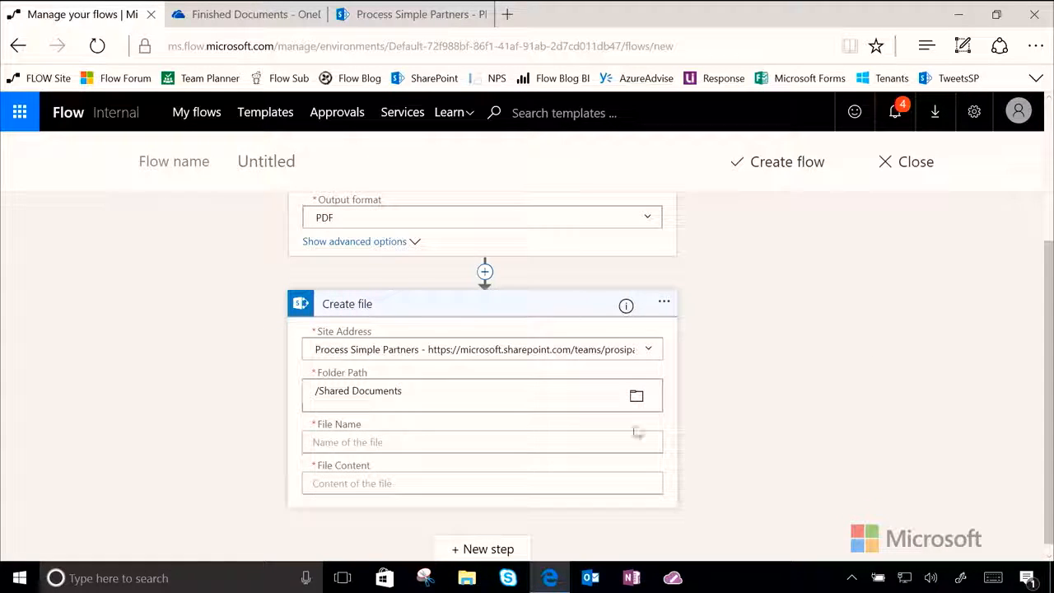
{"action": "left_click", "coordinate": [636, 395]}
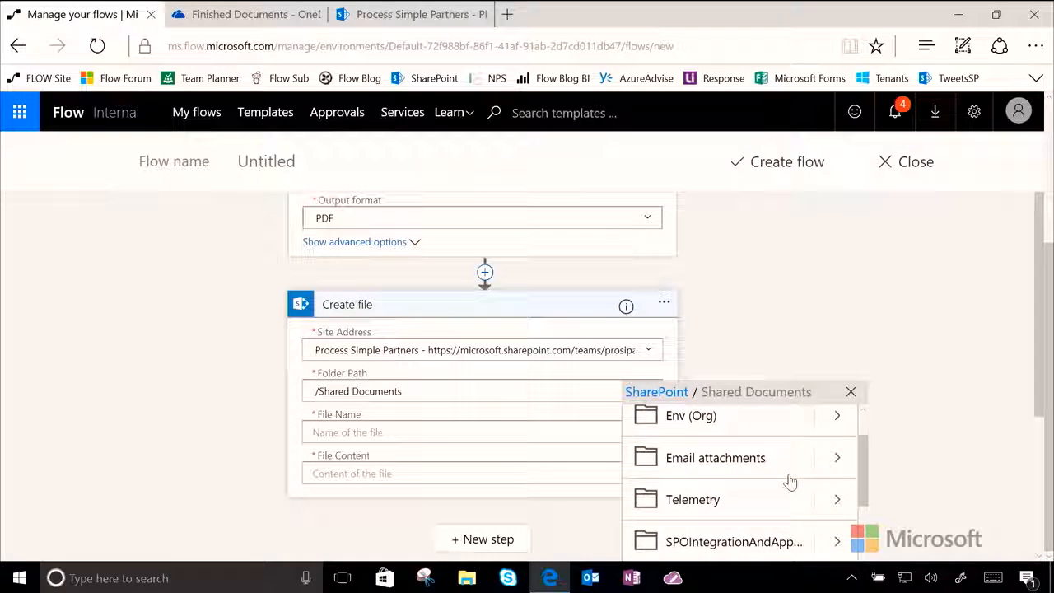
{"action": "scroll", "scroll_direction": "down", "scroll_amount": 3}
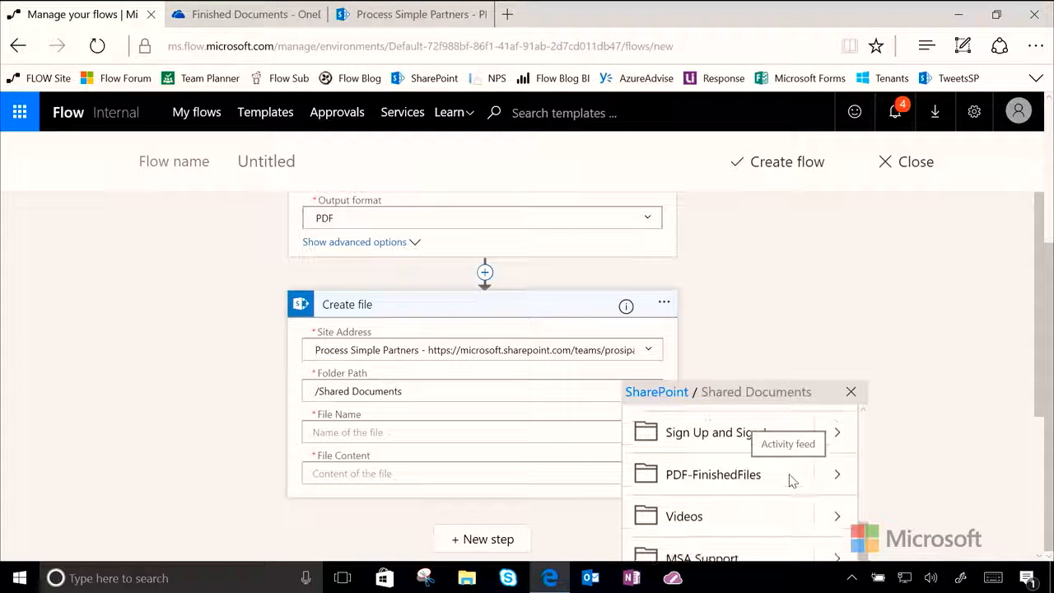
{"action": "left_click", "coordinate": [713, 475]}
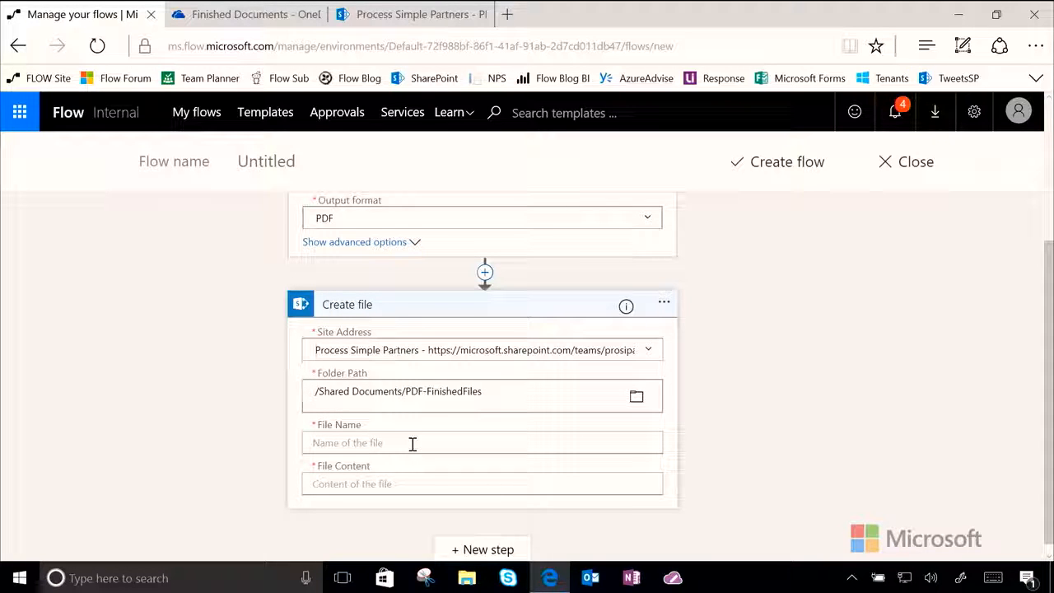
{"action": "mouse_move", "coordinate": [499, 463]}
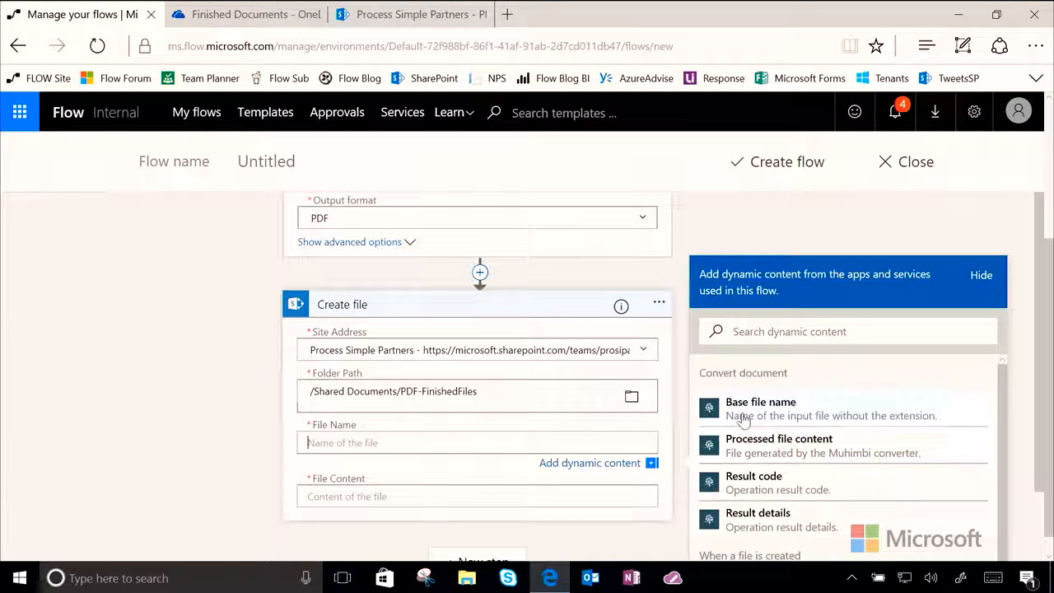
{"action": "mouse_move", "coordinate": [886, 421]}
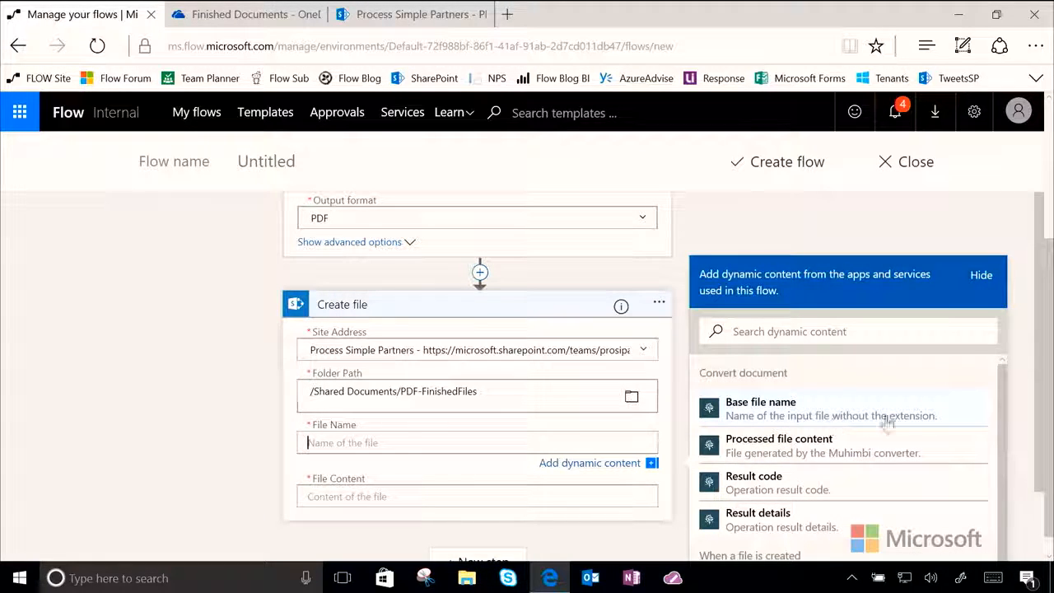
{"action": "mouse_move", "coordinate": [761, 409]}
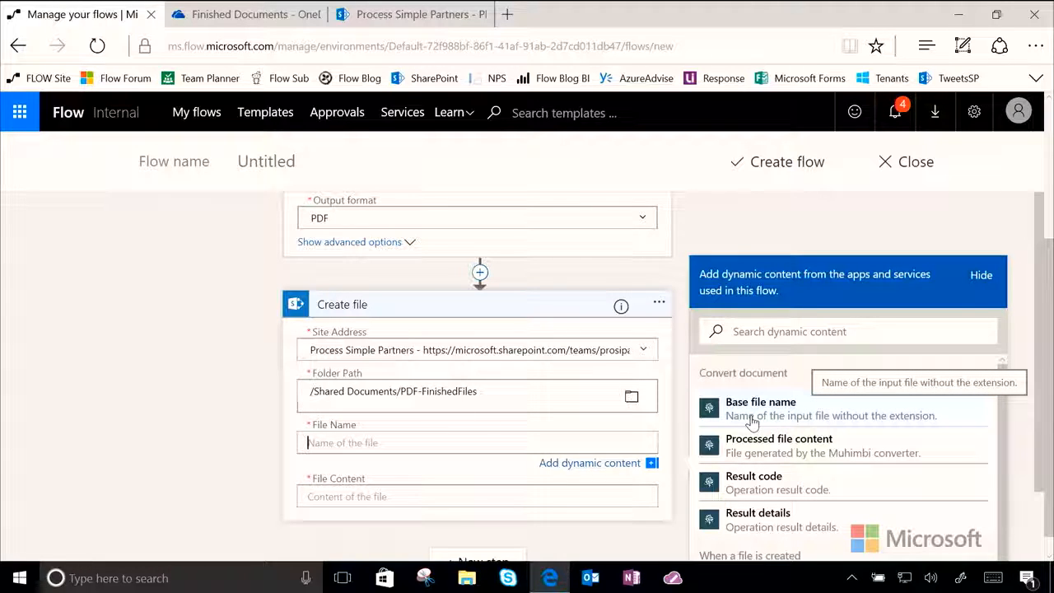
Name the file Base file name plus '.pdf' and use Processed file content as File Content.
{"action": "left_click", "coordinate": [761, 402]}
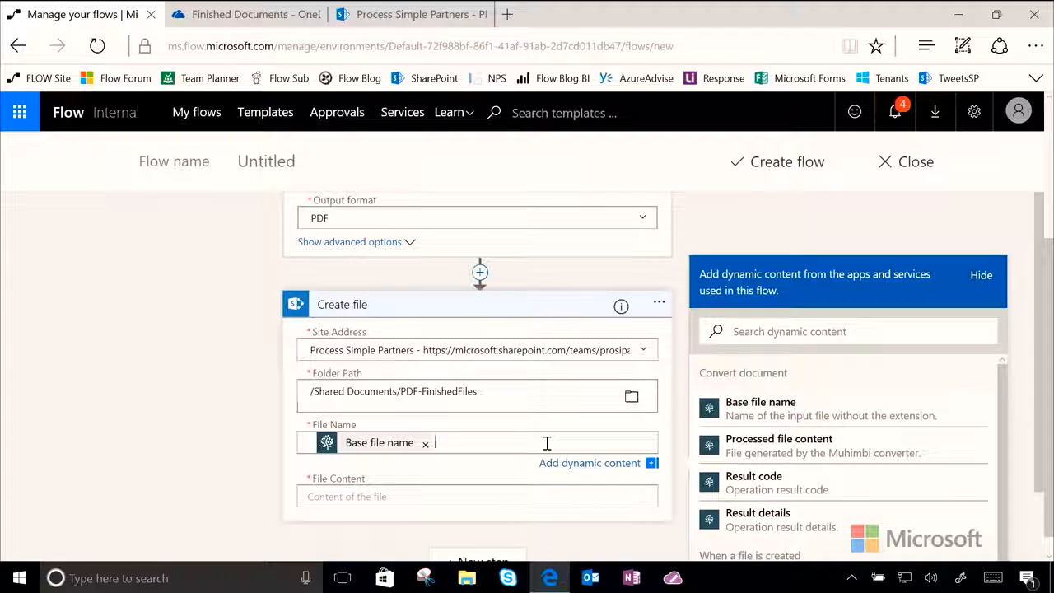
{"action": "type", "text": ".pdf"}
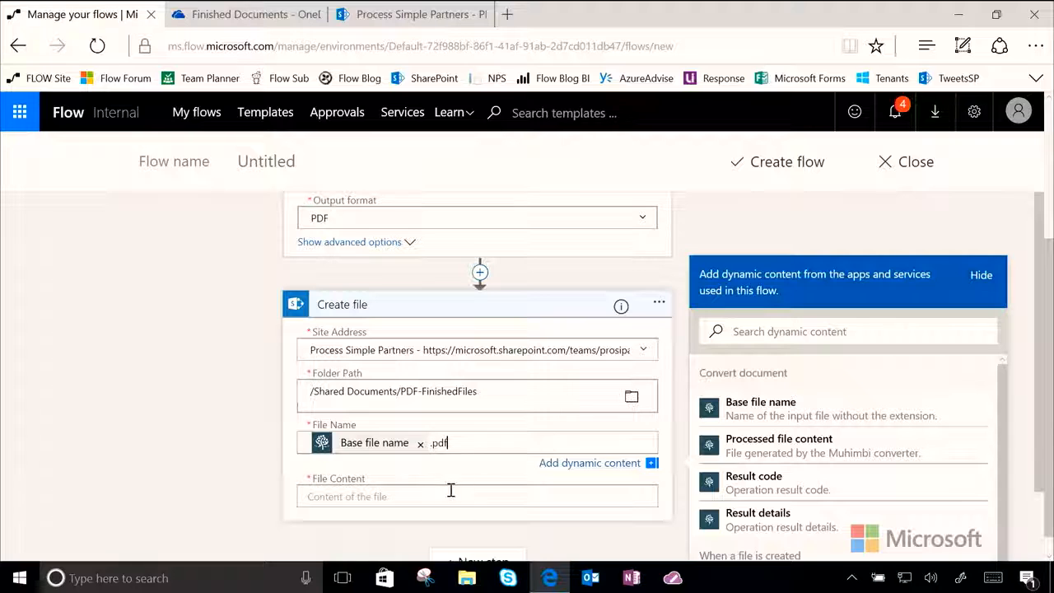
{"action": "scroll", "scroll_direction": "down", "scroll_amount": 3}
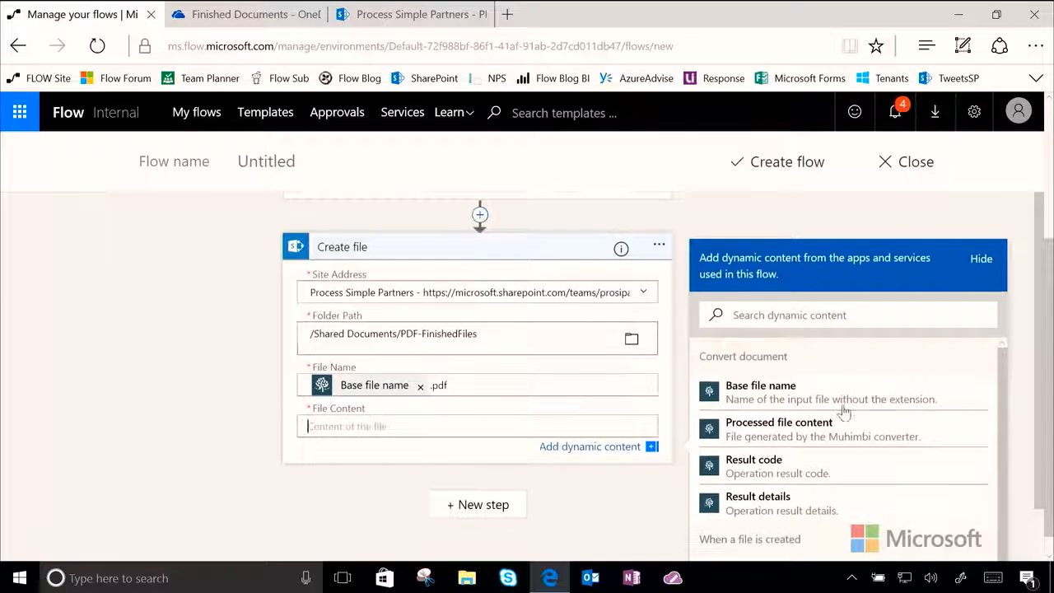
{"action": "mouse_move", "coordinate": [779, 429]}
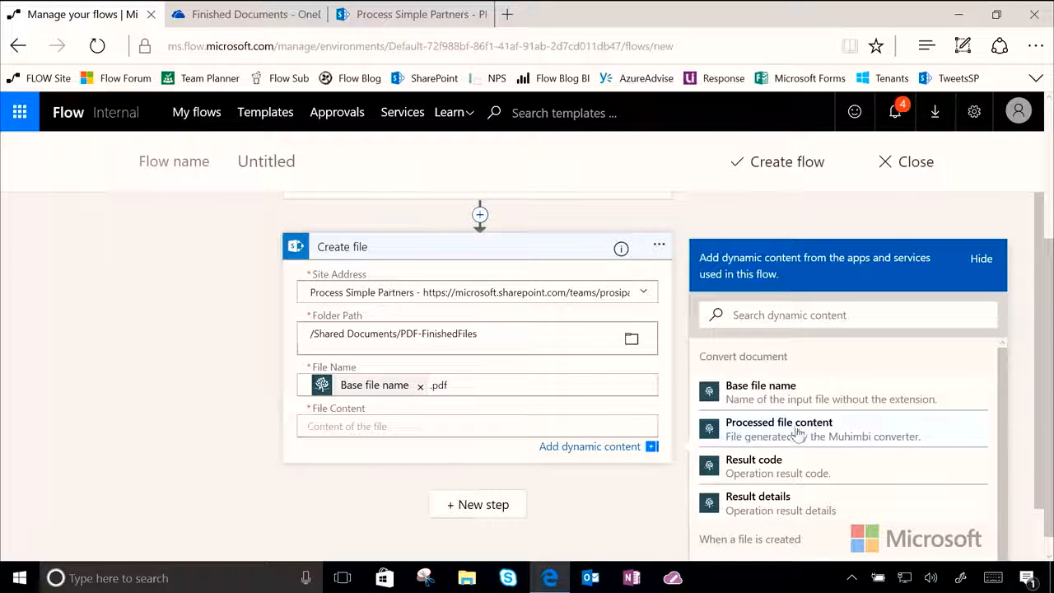
{"action": "left_click", "coordinate": [778, 421]}
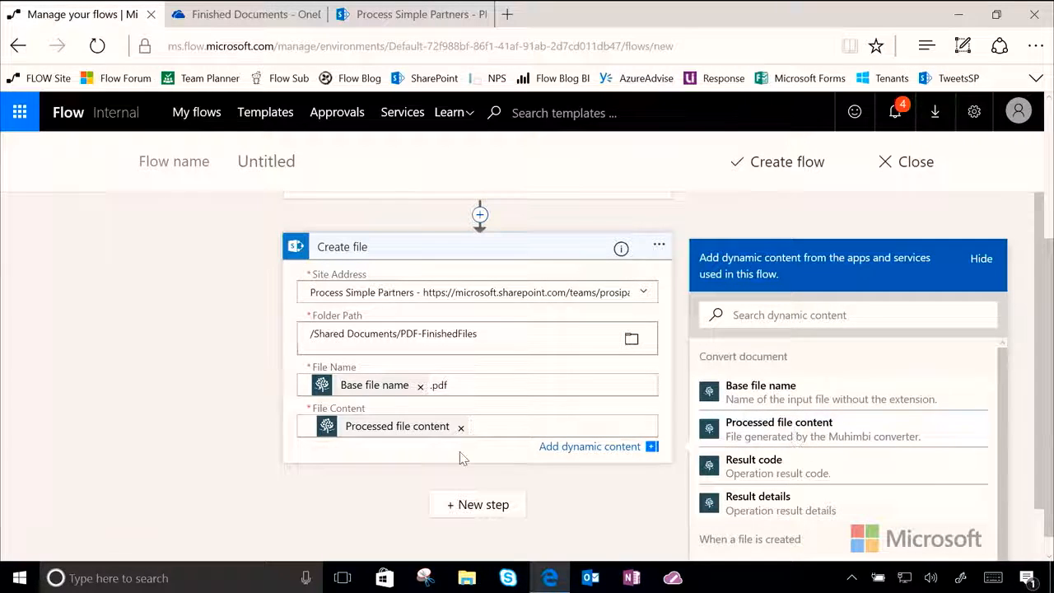
{"action": "scroll", "scroll_direction": "down", "scroll_amount": 3}
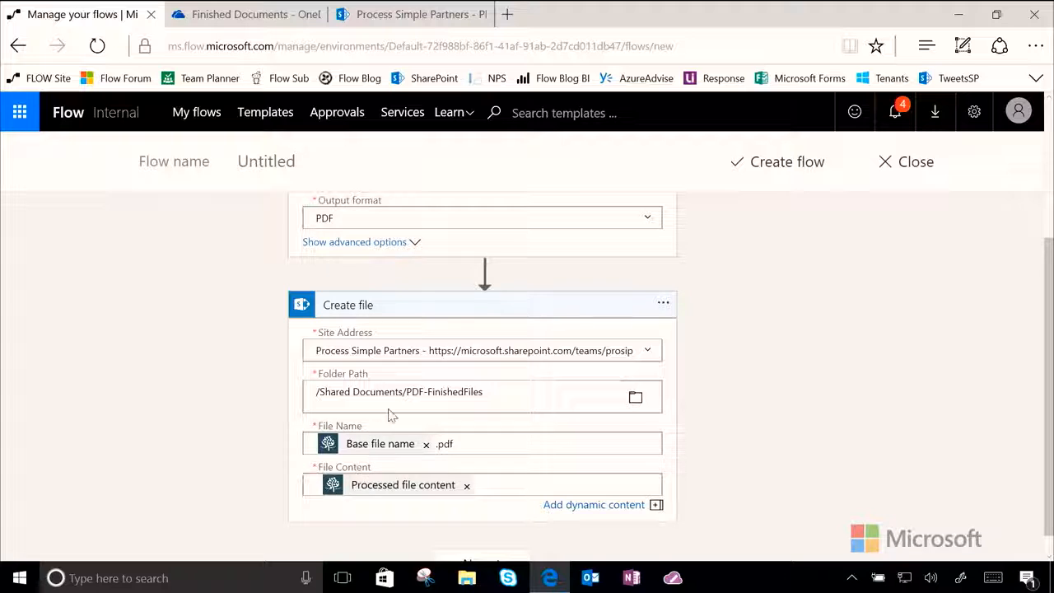
{"action": "mouse_move", "coordinate": [429, 387]}
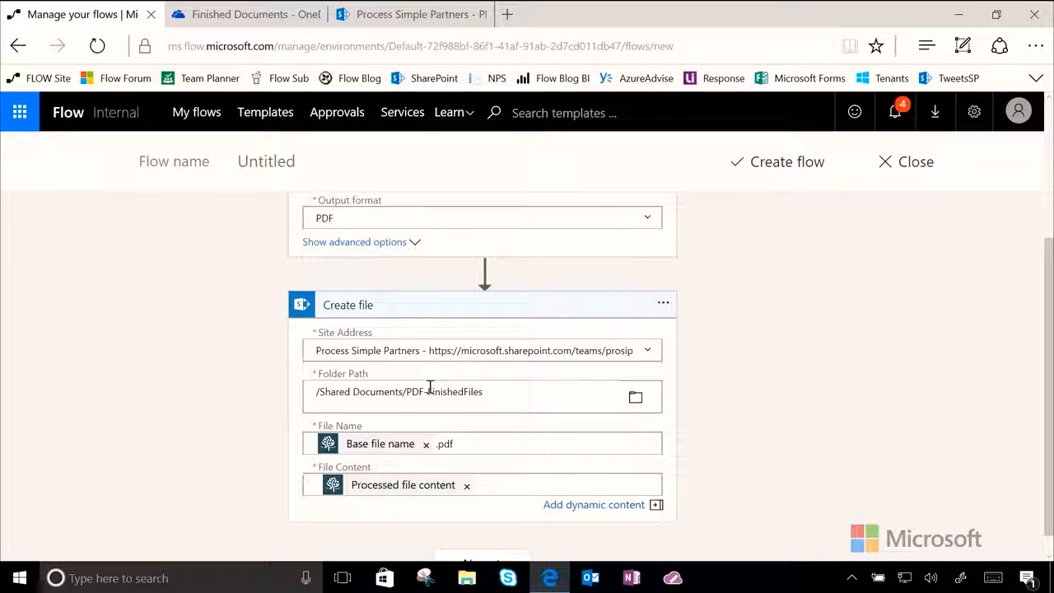
{"action": "mouse_move", "coordinate": [787, 162]}
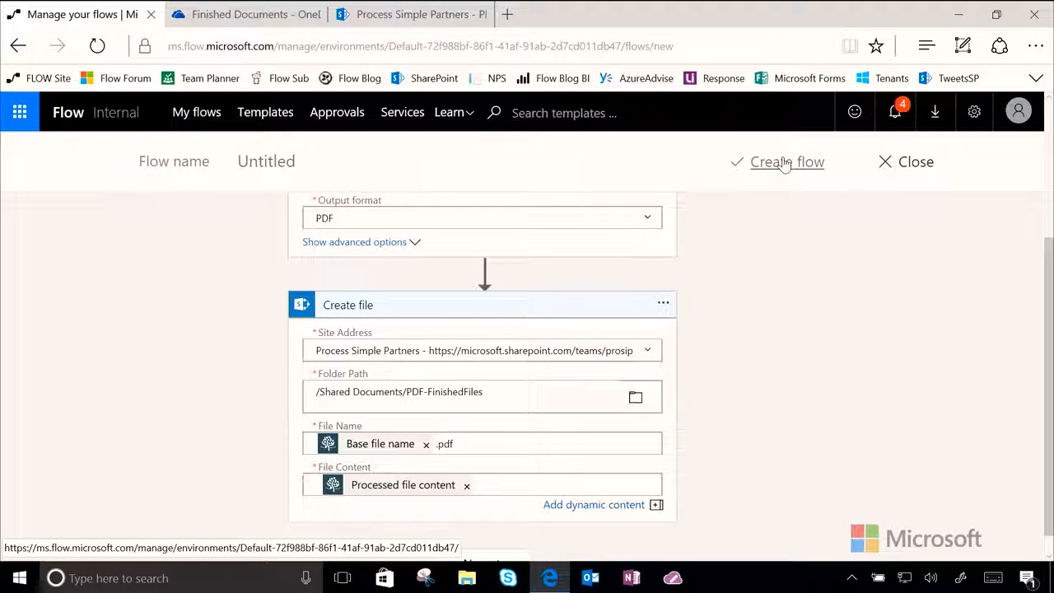
Save the flow as 'When a file is created -> Convert document,Create file' and switch to OneDrive.
{"action": "left_click", "coordinate": [788, 162]}
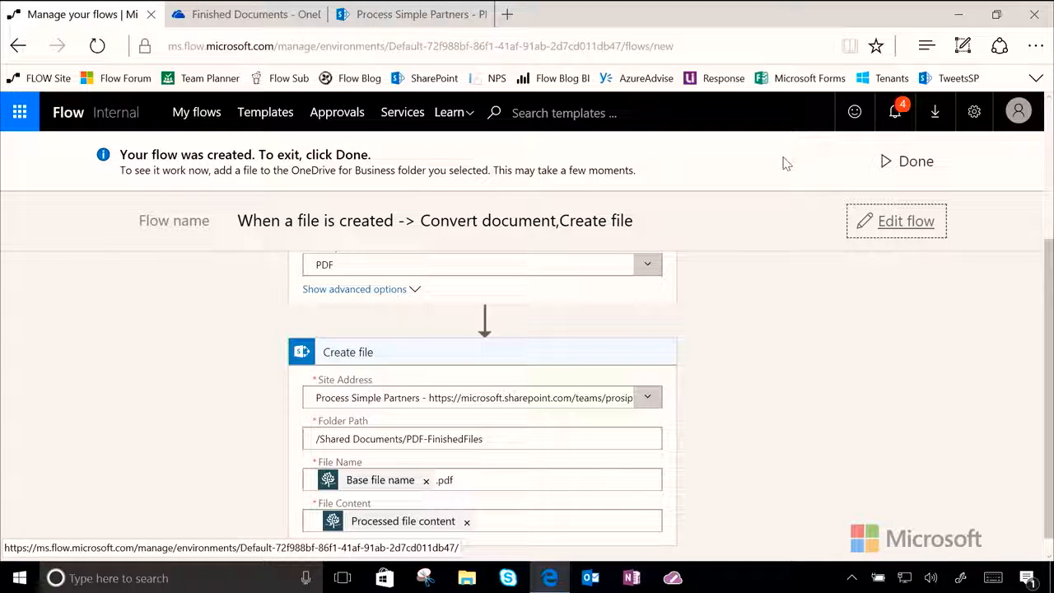
{"action": "left_click", "coordinate": [239, 14]}
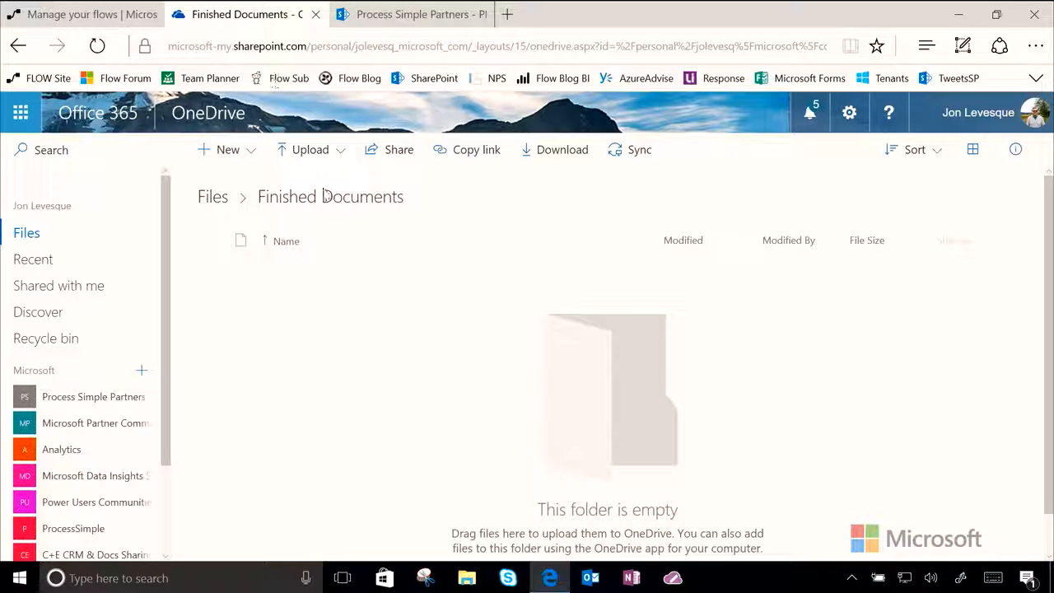
Upload FLOWResponsePlan.docx into Finished Documents, then return to the flow.
{"action": "left_click", "coordinate": [310, 149]}
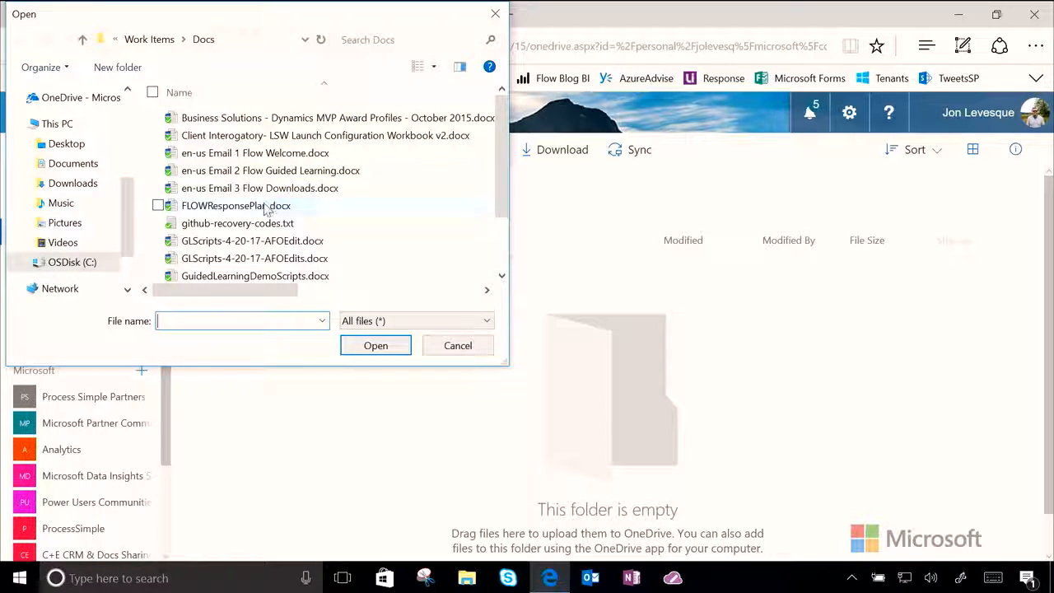
{"action": "left_click", "coordinate": [458, 346]}
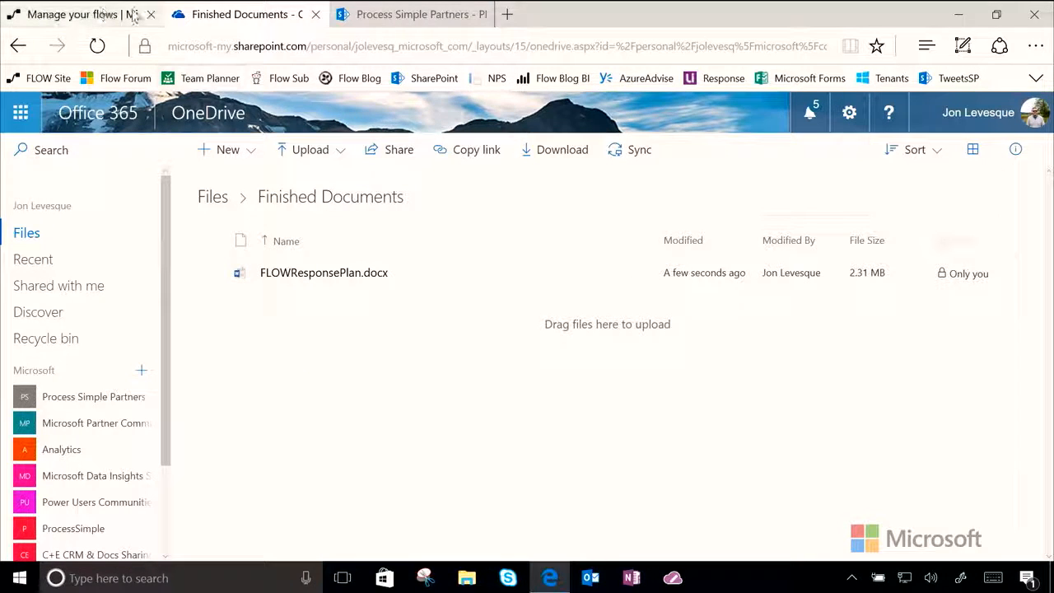
{"action": "left_click", "coordinate": [73, 13]}
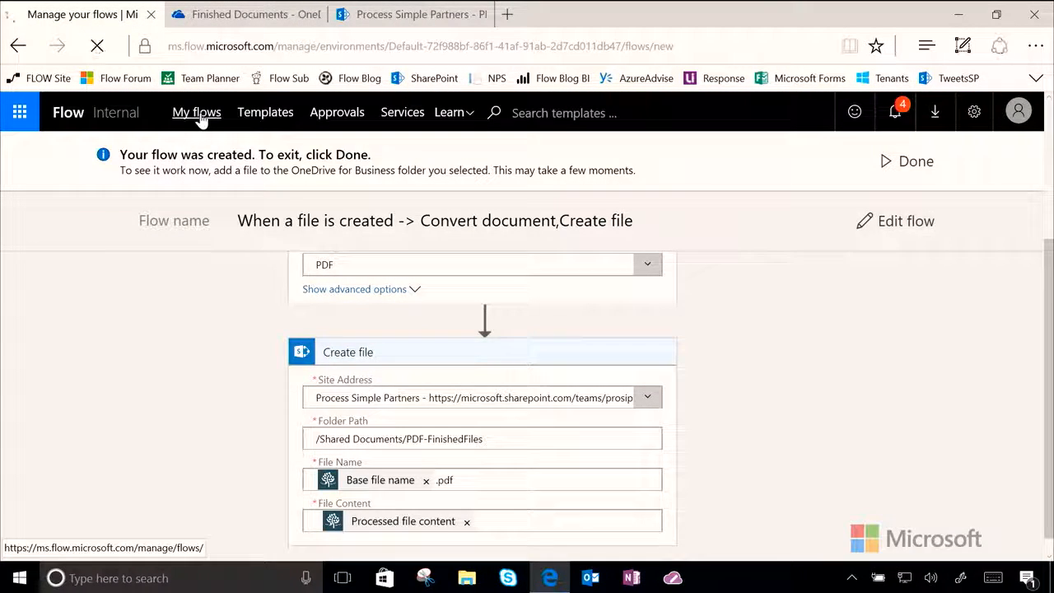
From My flows, open the new flow's latest run and confirm all three steps succeeded.
{"action": "left_click", "coordinate": [196, 112]}
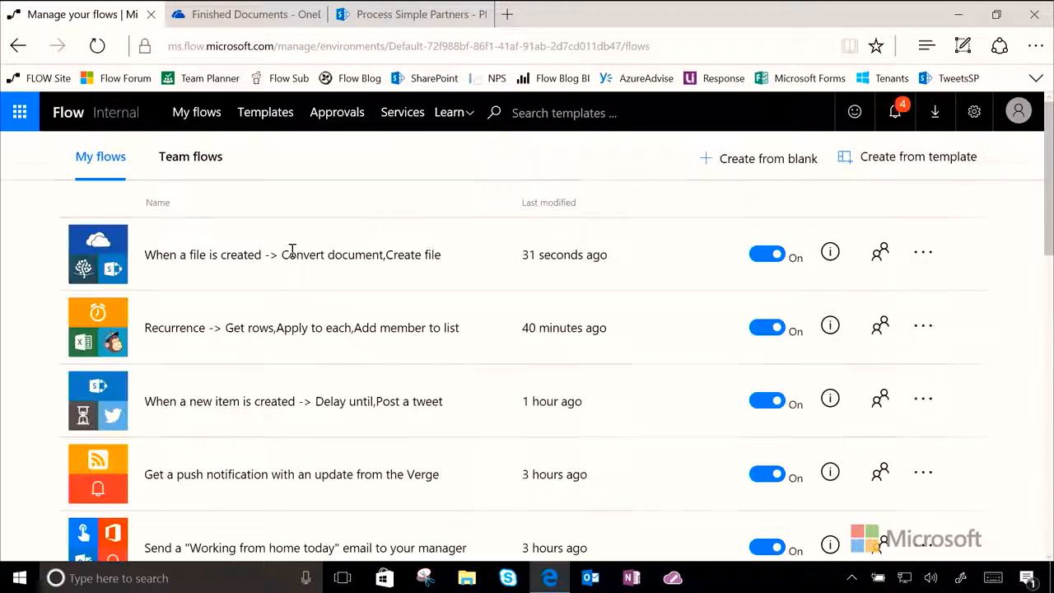
{"action": "mouse_move", "coordinate": [389, 272]}
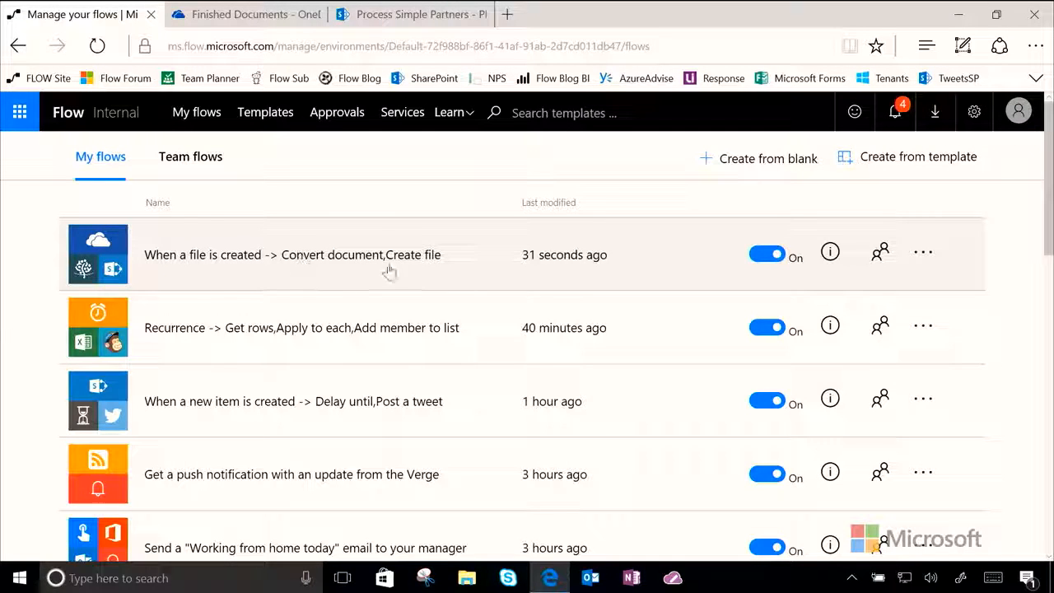
{"action": "mouse_move", "coordinate": [831, 253]}
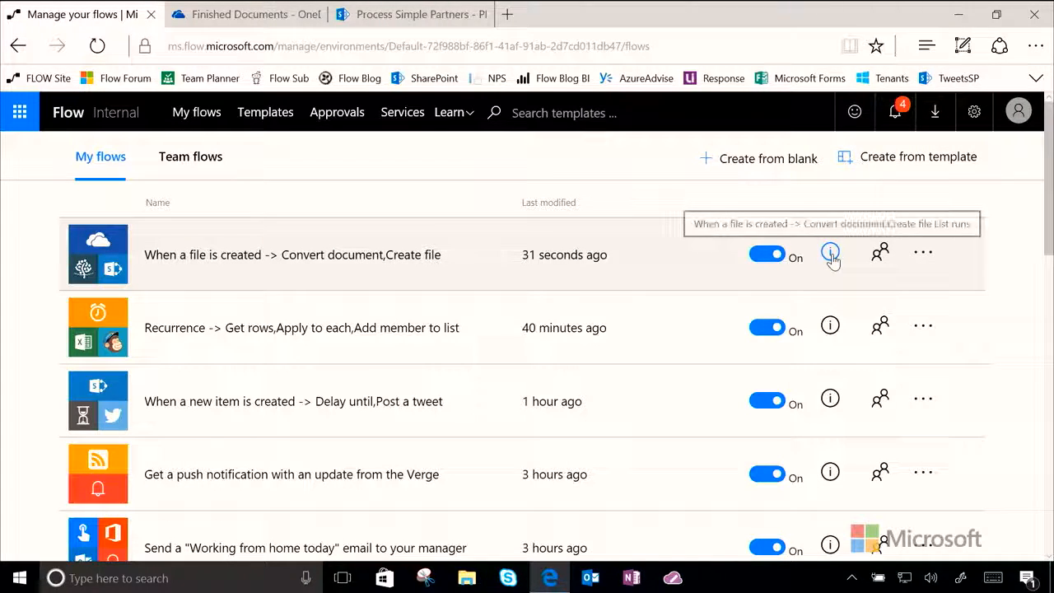
{"action": "left_click", "coordinate": [830, 253]}
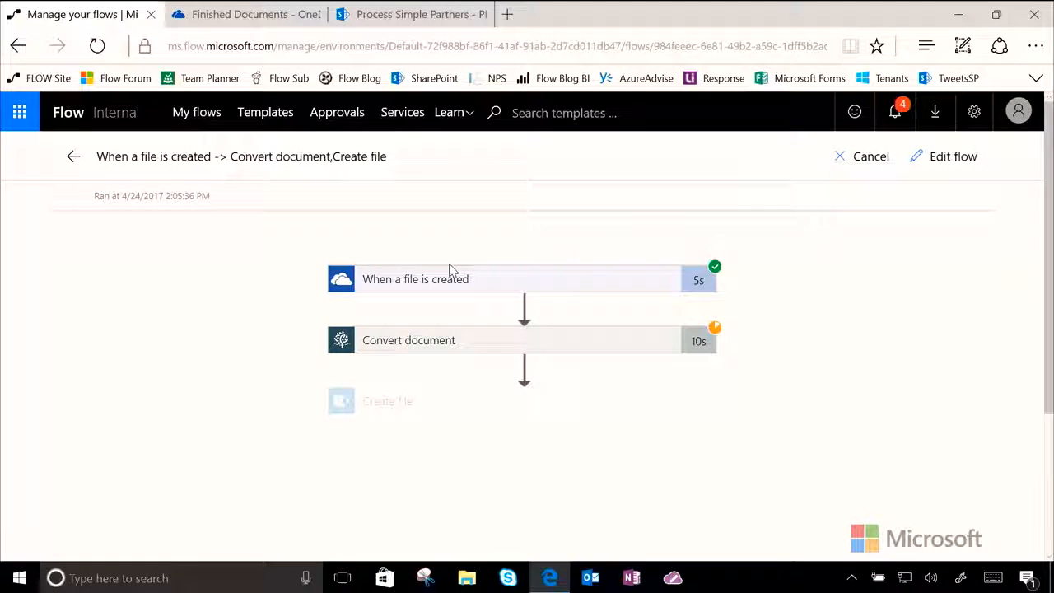
{"action": "mouse_move", "coordinate": [596, 227]}
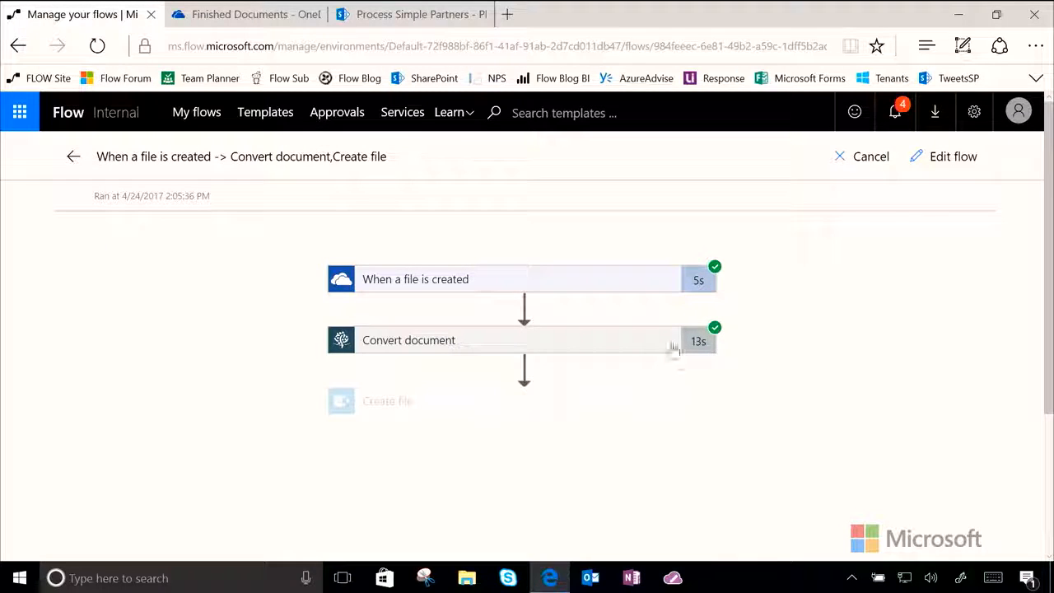
{"action": "mouse_move", "coordinate": [728, 377]}
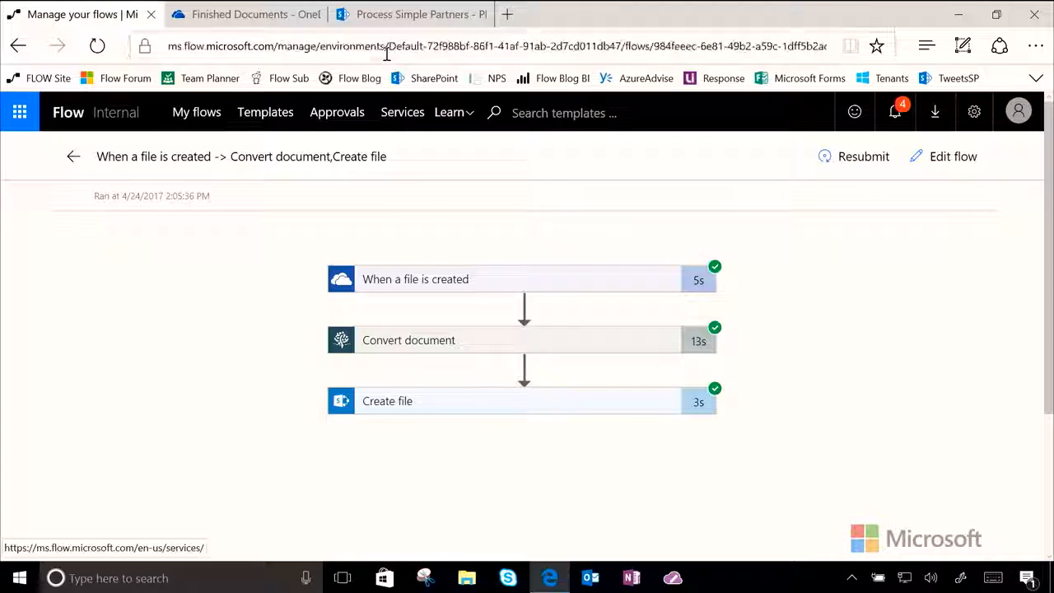
{"action": "left_click", "coordinate": [412, 14]}
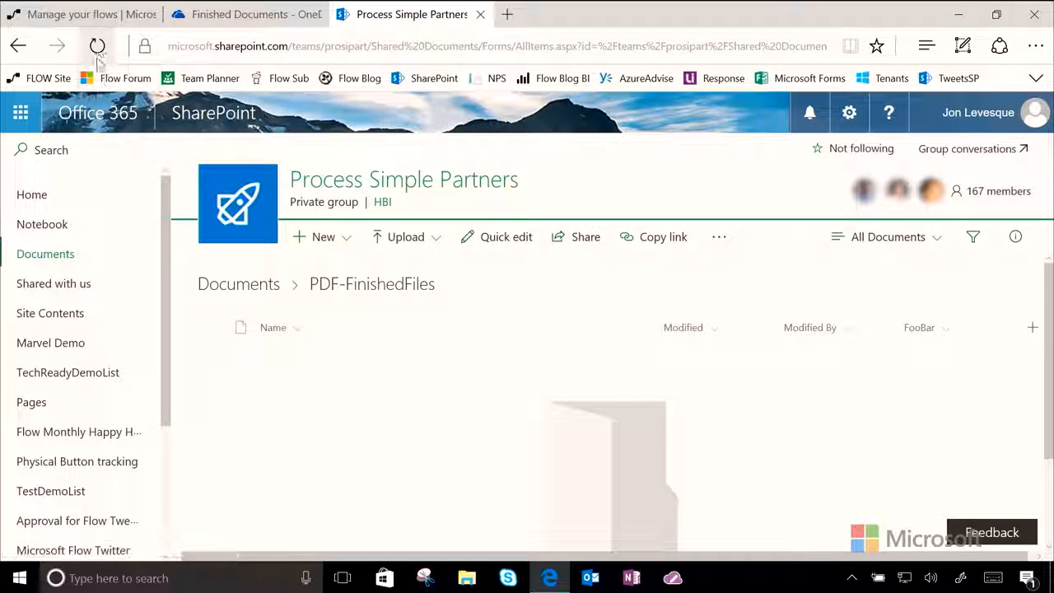
Refresh the PDF-FinishedFiles library page to check for the converted PDF.
{"action": "left_click", "coordinate": [97, 46]}
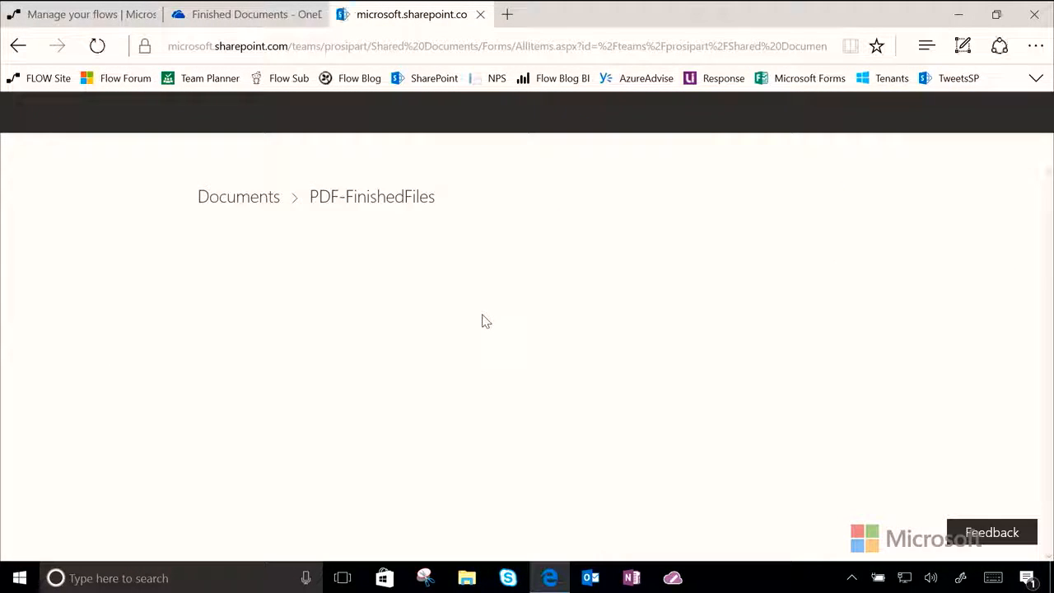